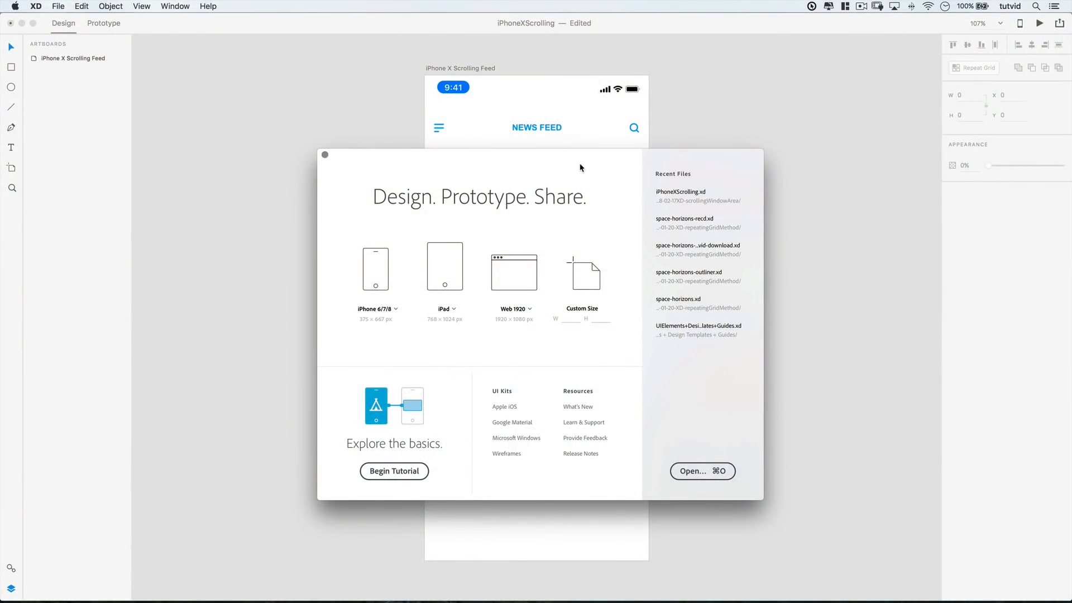
{"action": "mouse_move", "coordinate": [489, 159]}
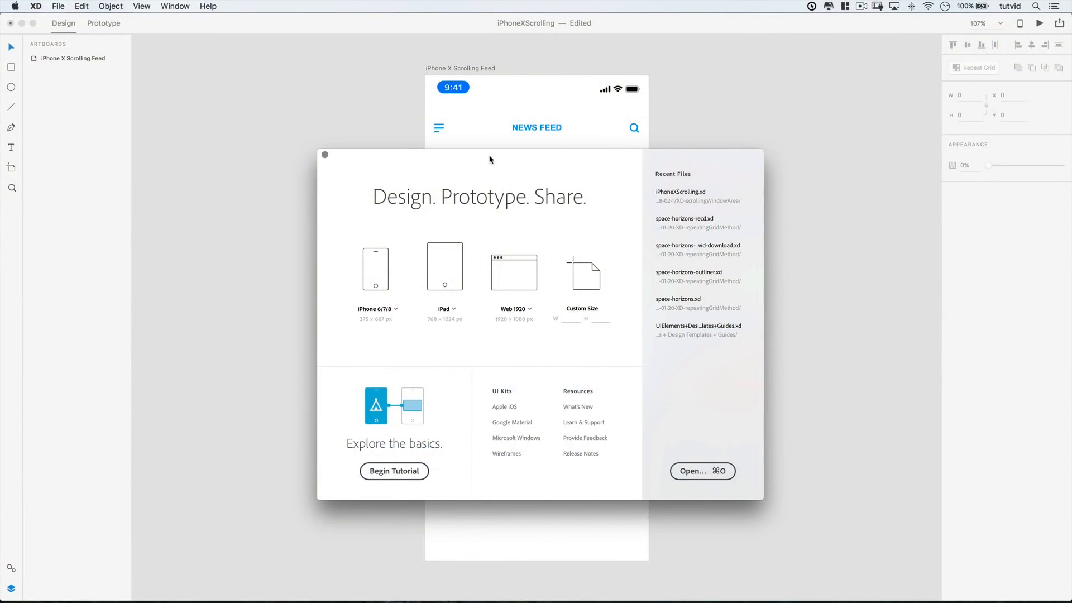
{"action": "mouse_move", "coordinate": [696, 142]}
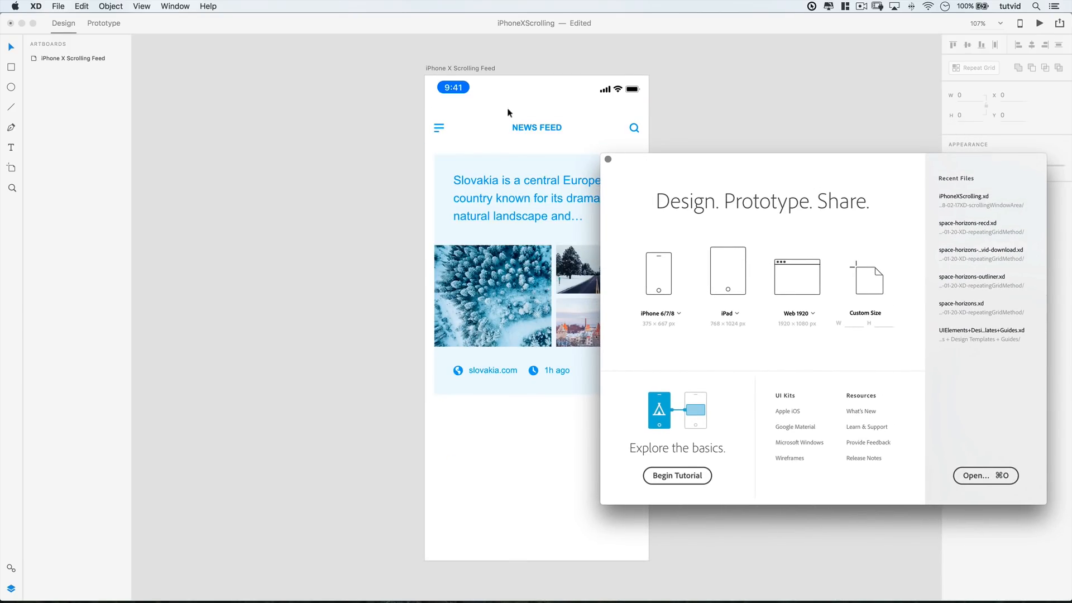
{"action": "mouse_move", "coordinate": [730, 147]}
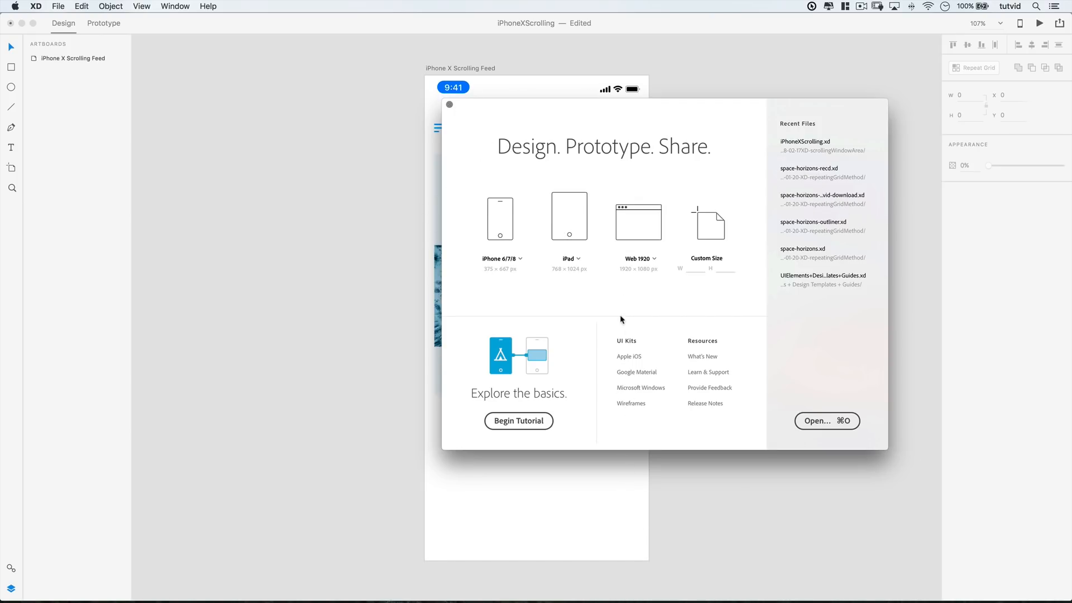
Close the start screen to reveal the iPhone X news feed artboard
{"action": "left_click", "coordinate": [449, 105]}
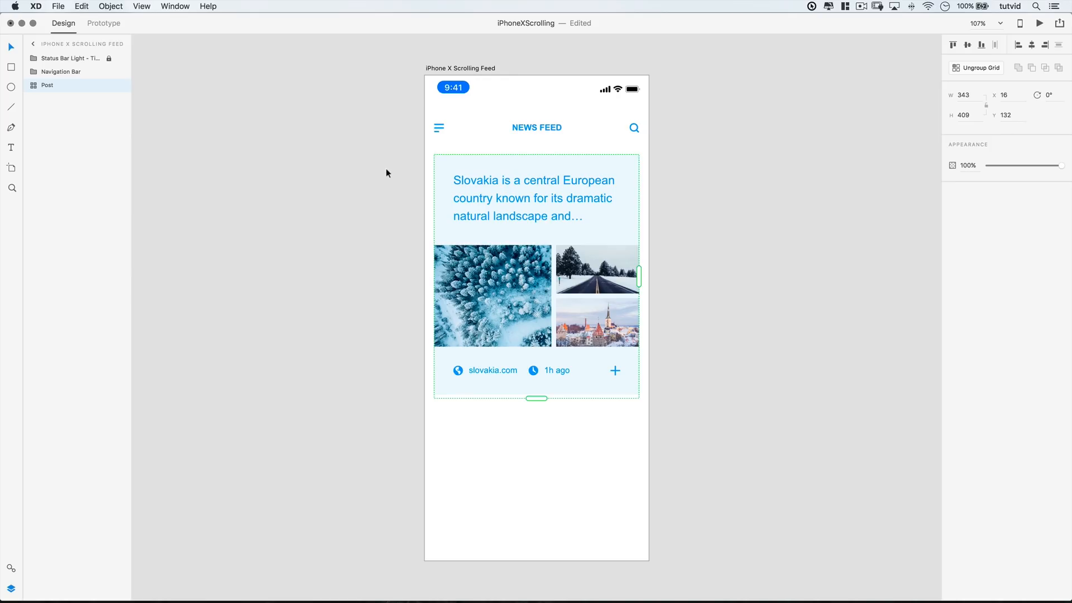
{"action": "mouse_move", "coordinate": [1009, 172]}
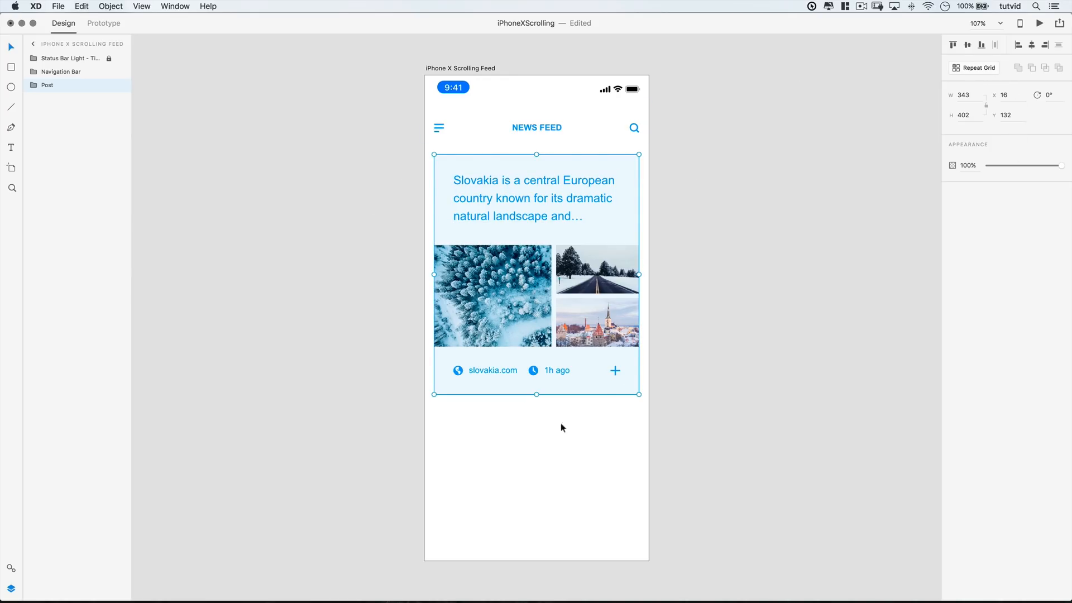
Make the Slovakia post a repeat grid and stretch it down to several posts past the artboard bottom
{"action": "left_click", "coordinate": [973, 67]}
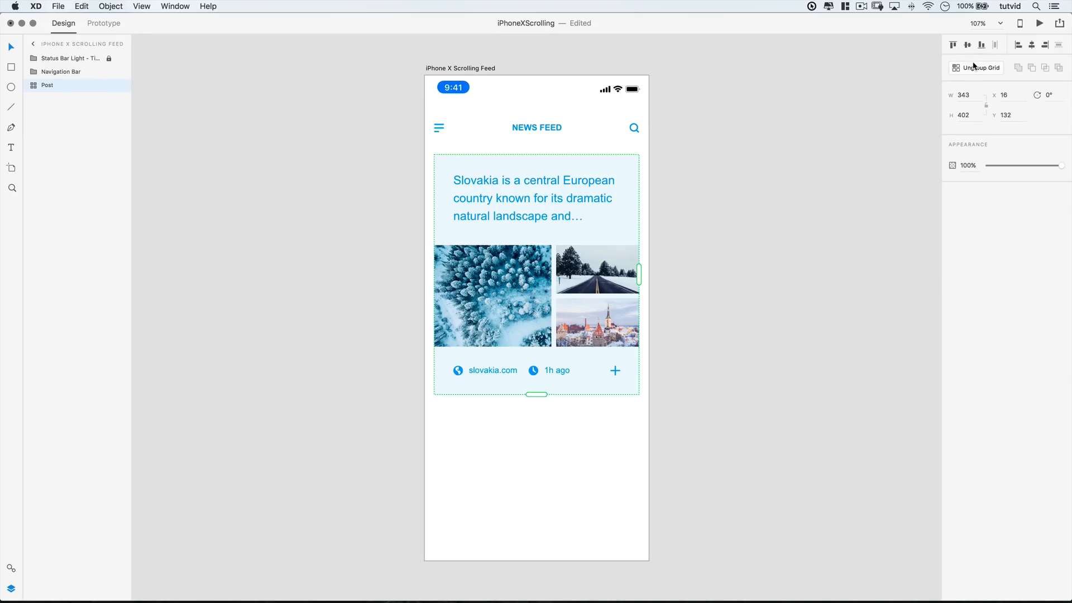
{"action": "left_click_drag", "start_coordinate": [537, 393], "coordinate": [537, 539]}
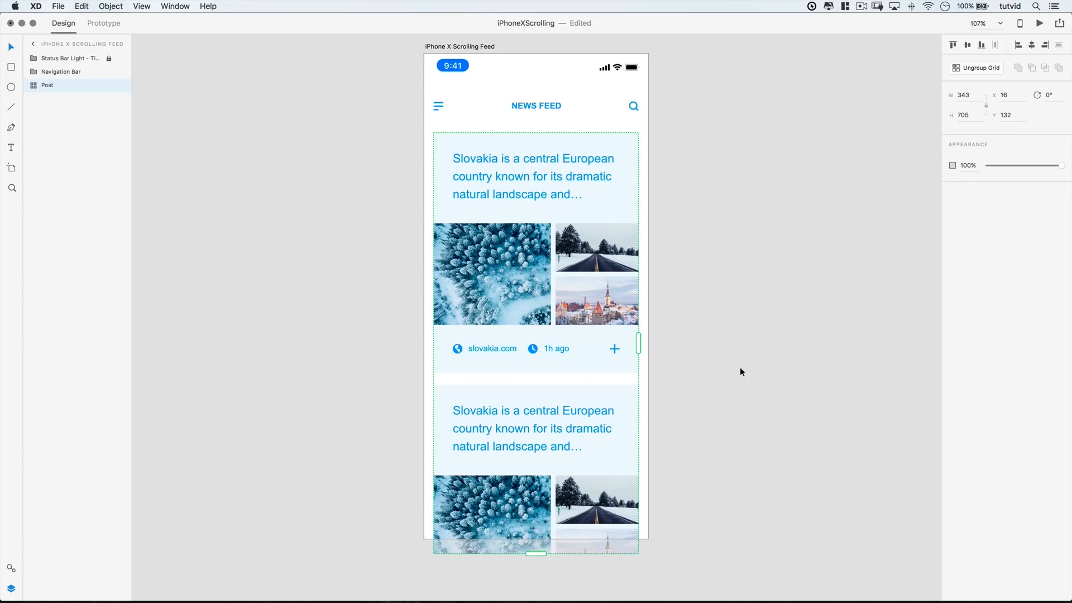
{"action": "scroll", "scroll_direction": "down", "scroll_amount": 3}
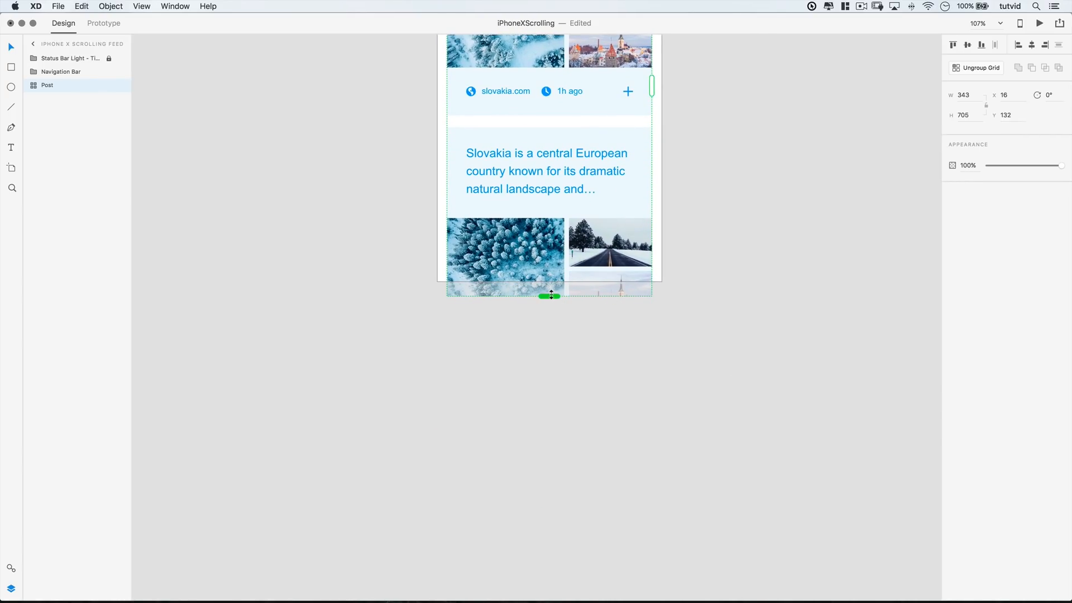
{"action": "left_click_drag", "start_coordinate": [549, 295], "coordinate": [557, 356]}
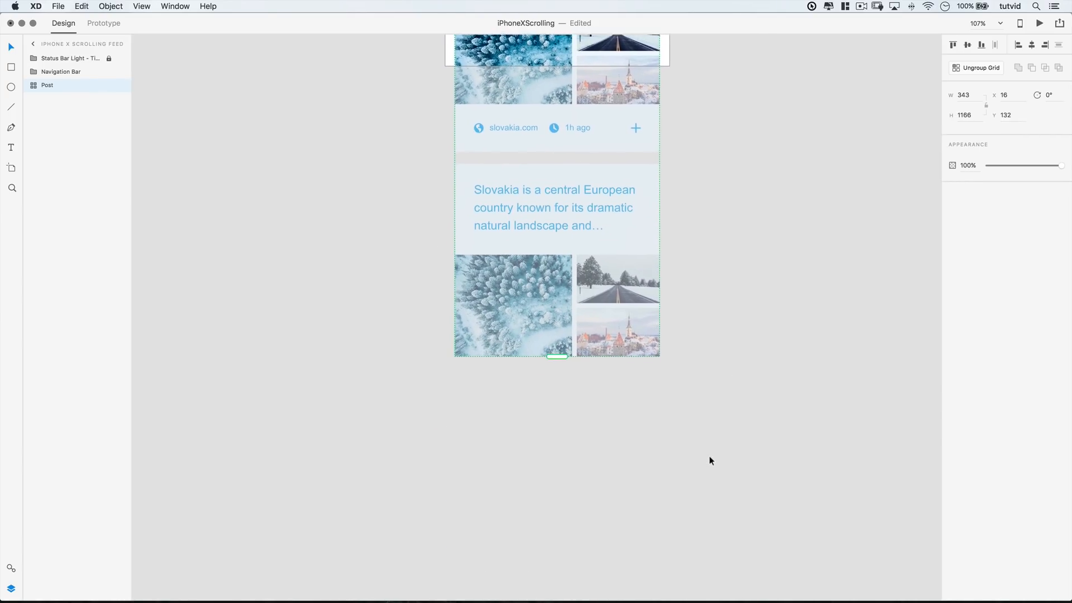
{"action": "left_click_drag", "start_coordinate": [557, 357], "coordinate": [557, 580]}
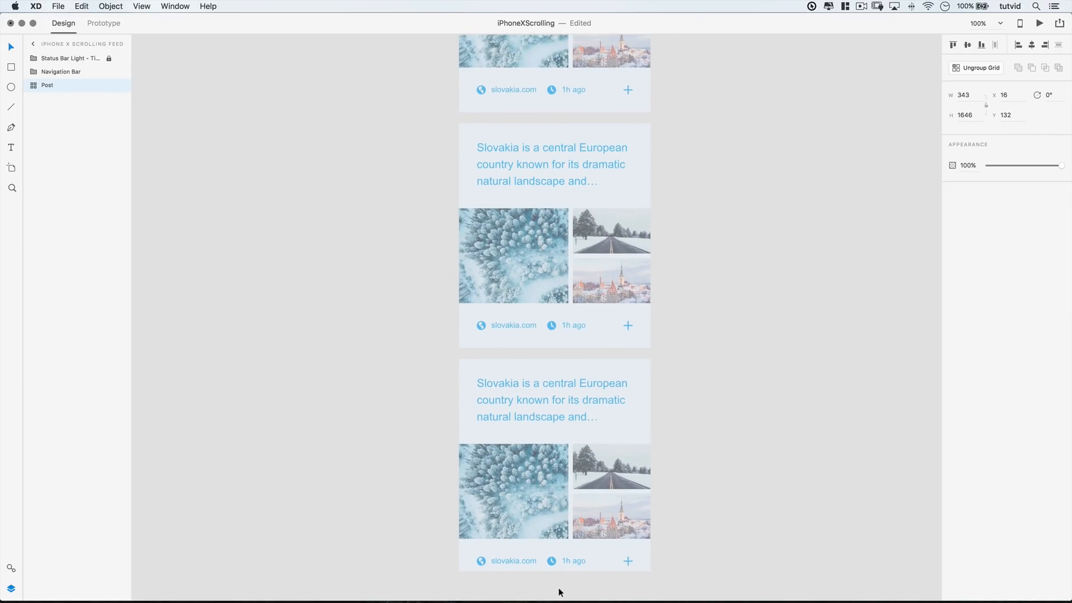
{"action": "left_click_drag", "start_coordinate": [554, 588], "coordinate": [554, 590]}
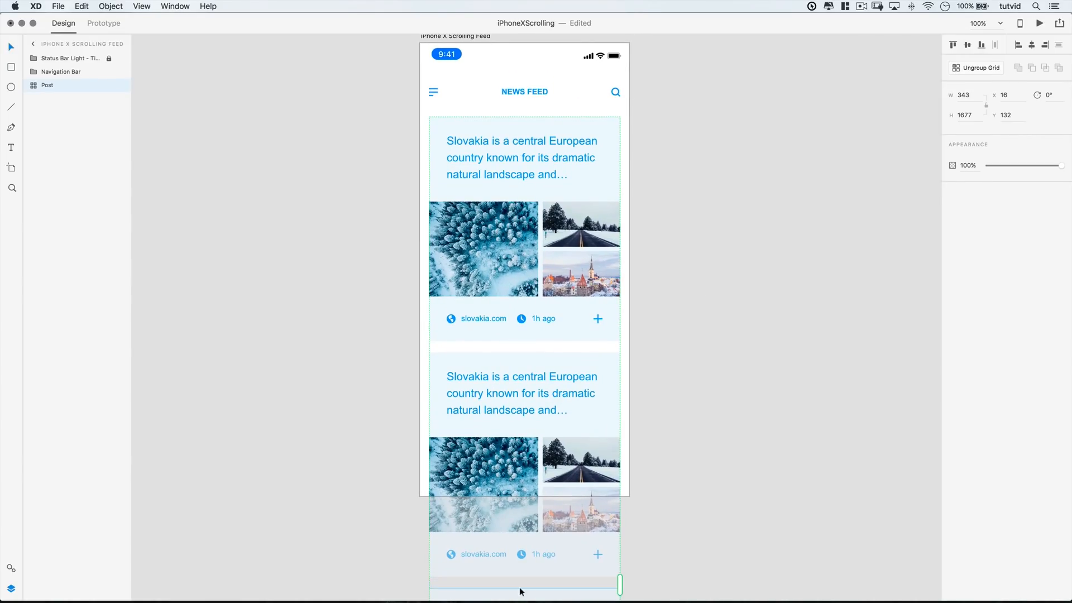
{"action": "mouse_move", "coordinate": [1067, 5]}
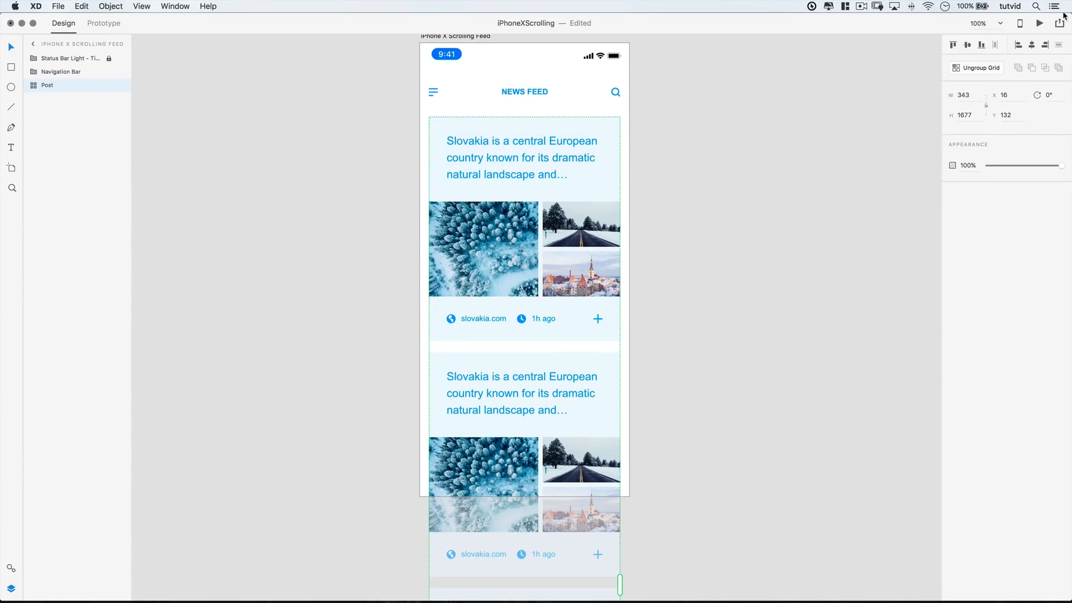
{"action": "left_click", "coordinate": [1039, 22]}
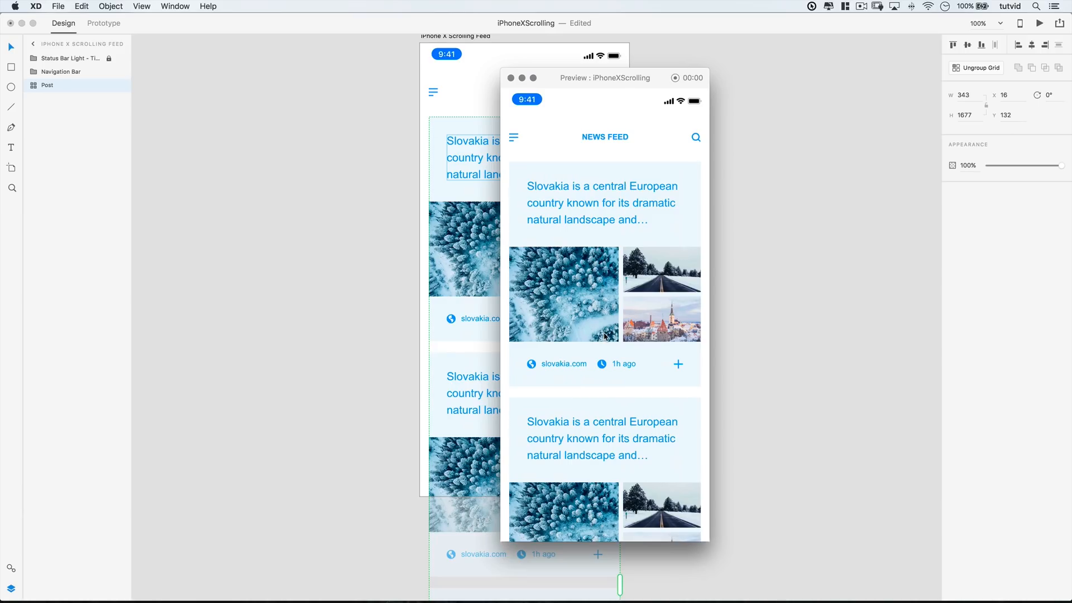
{"action": "left_click", "coordinate": [516, 78]}
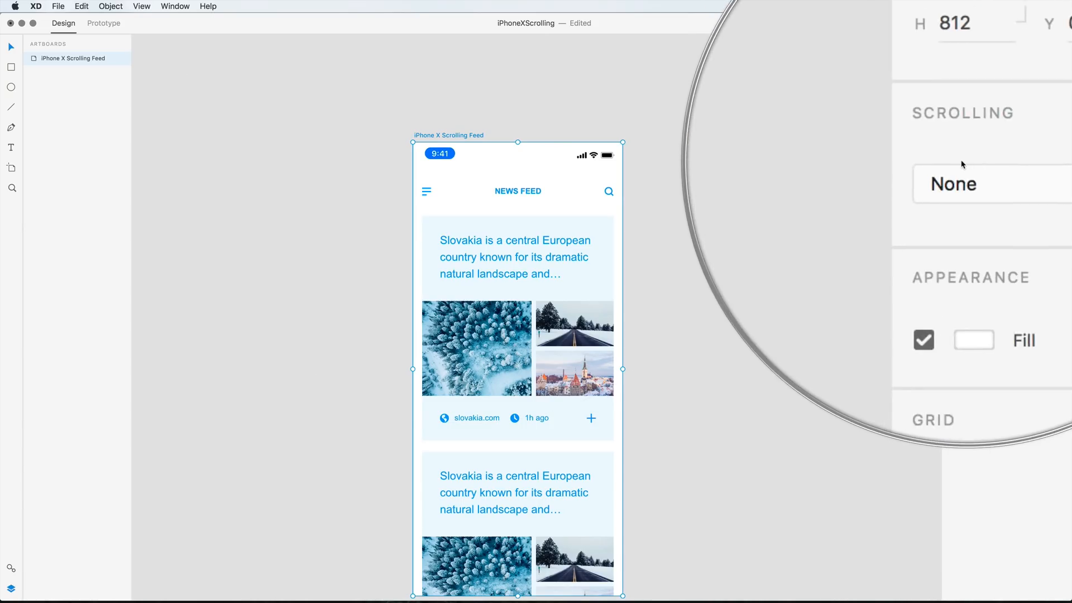
Set the artboard's Scrolling to Vertical with the 812 viewport height and reselect it
{"action": "left_click", "coordinate": [985, 184]}
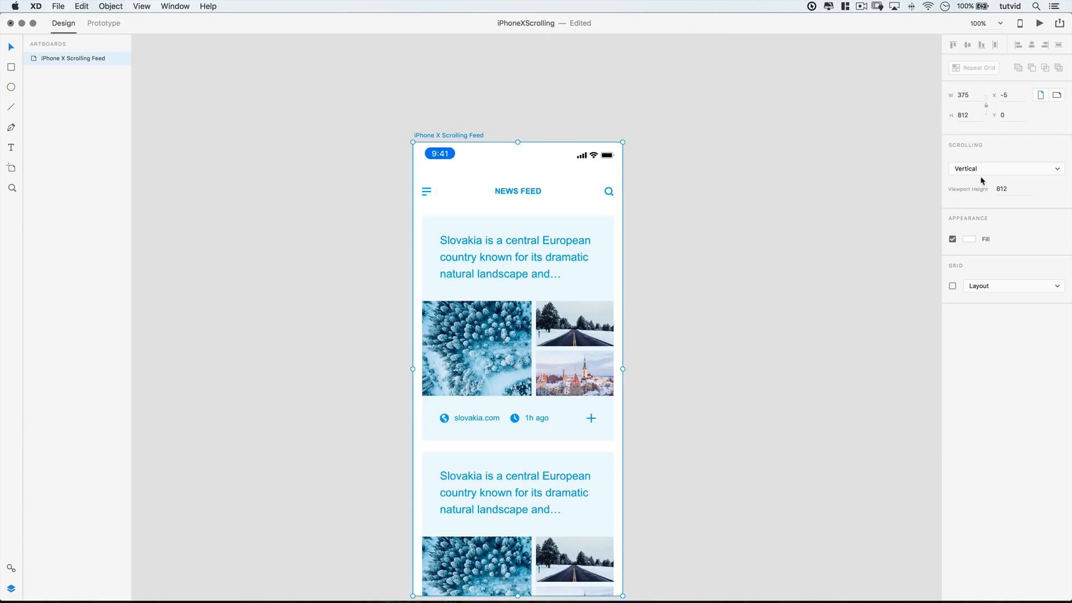
{"action": "mouse_move", "coordinate": [969, 194]}
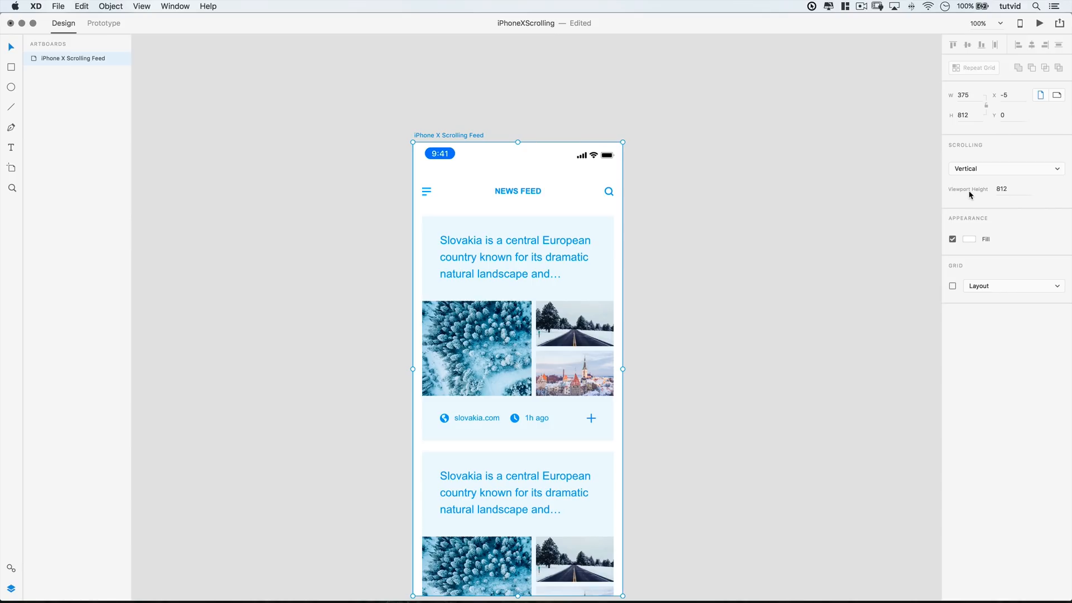
{"action": "mouse_move", "coordinate": [404, 212]}
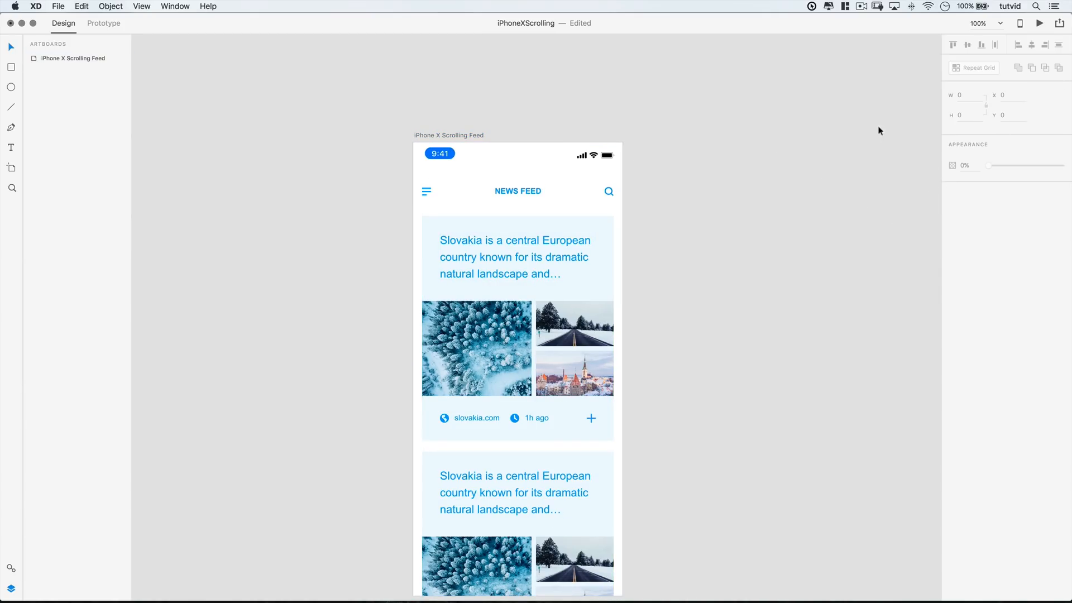
{"action": "left_click", "coordinate": [449, 135]}
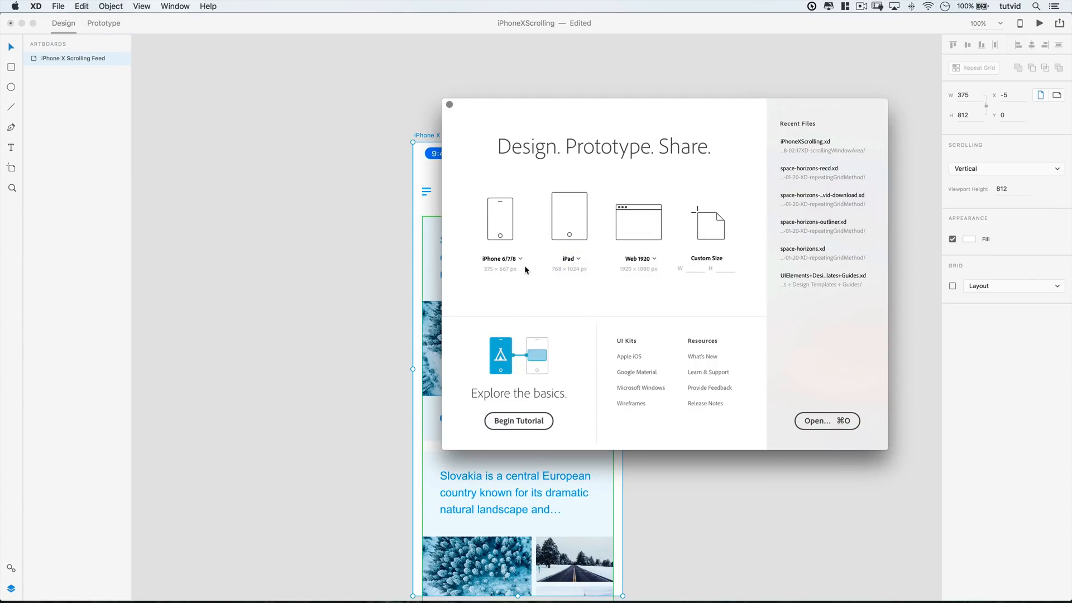
Choose iPhone X (375 × 812) as the start-screen phone size and close the start screen
{"action": "left_click", "coordinate": [519, 259]}
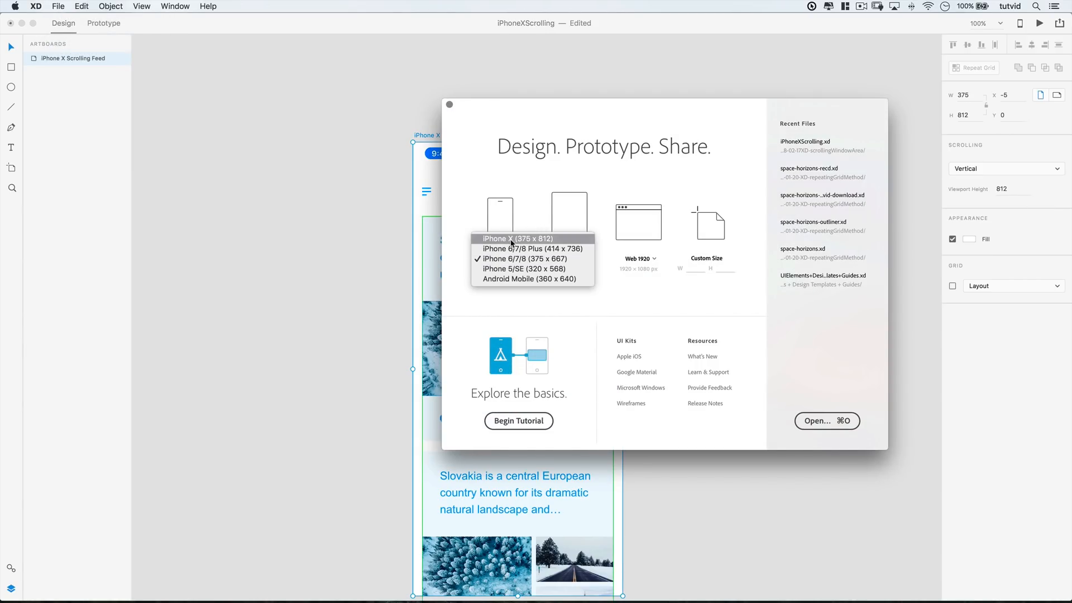
{"action": "left_click", "coordinate": [518, 238]}
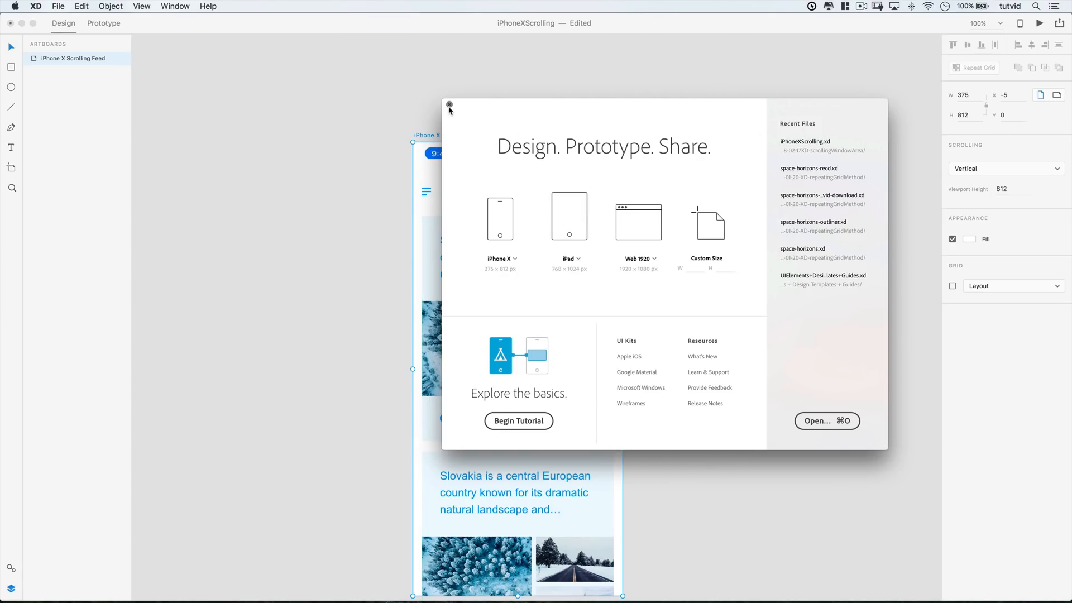
{"action": "left_click", "coordinate": [451, 105]}
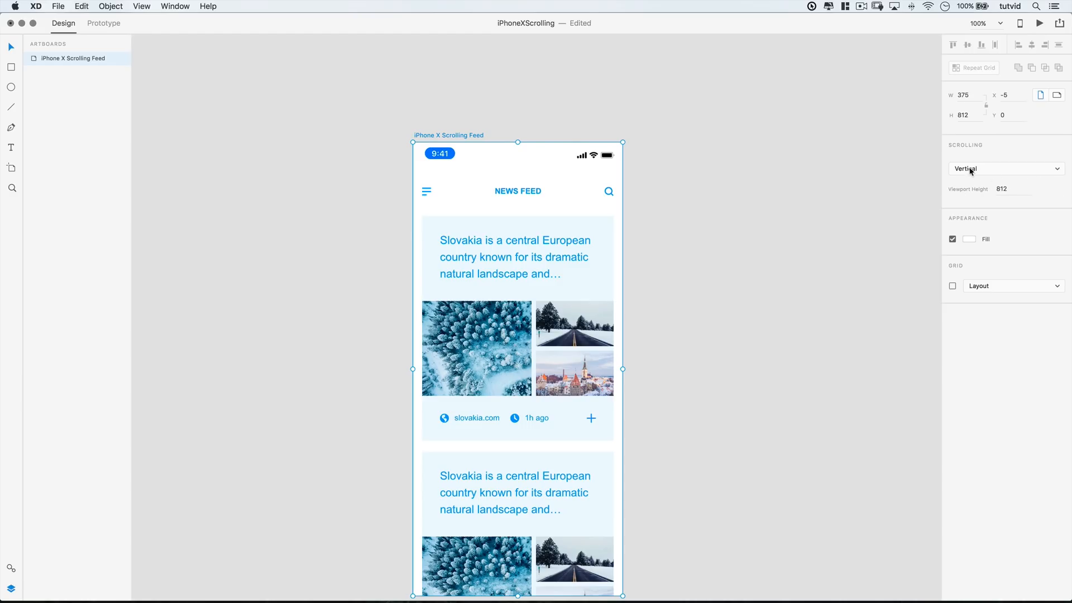
{"action": "mouse_move", "coordinate": [822, 144]}
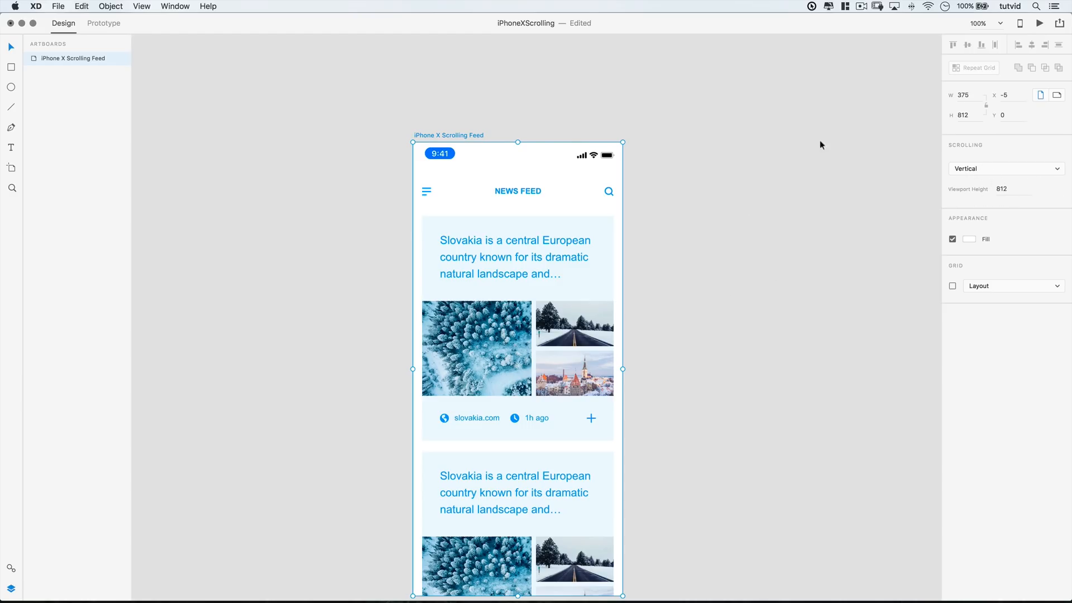
Preview the feed, then stretch the artboard to about 1838 height so the fourth post fits
{"action": "left_click", "coordinate": [1040, 23]}
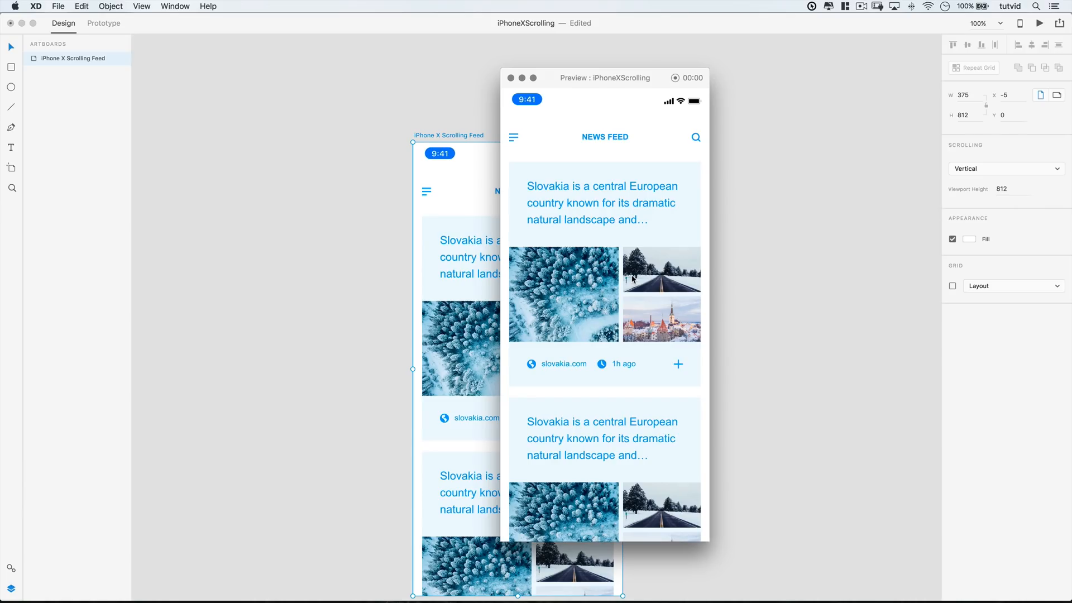
{"action": "mouse_move", "coordinate": [509, 87]}
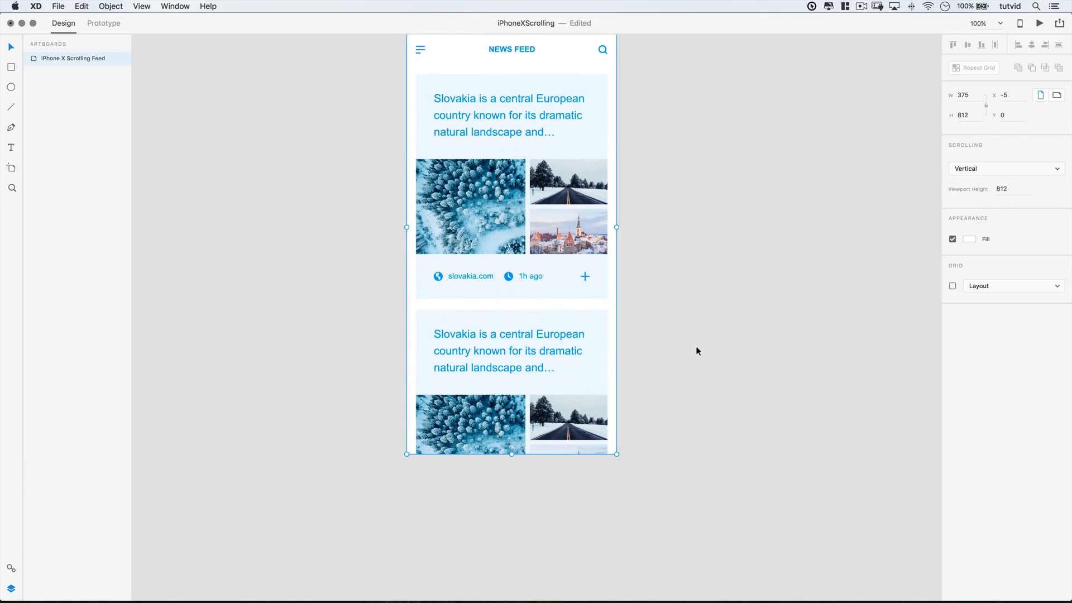
{"action": "mouse_move", "coordinate": [291, 323]}
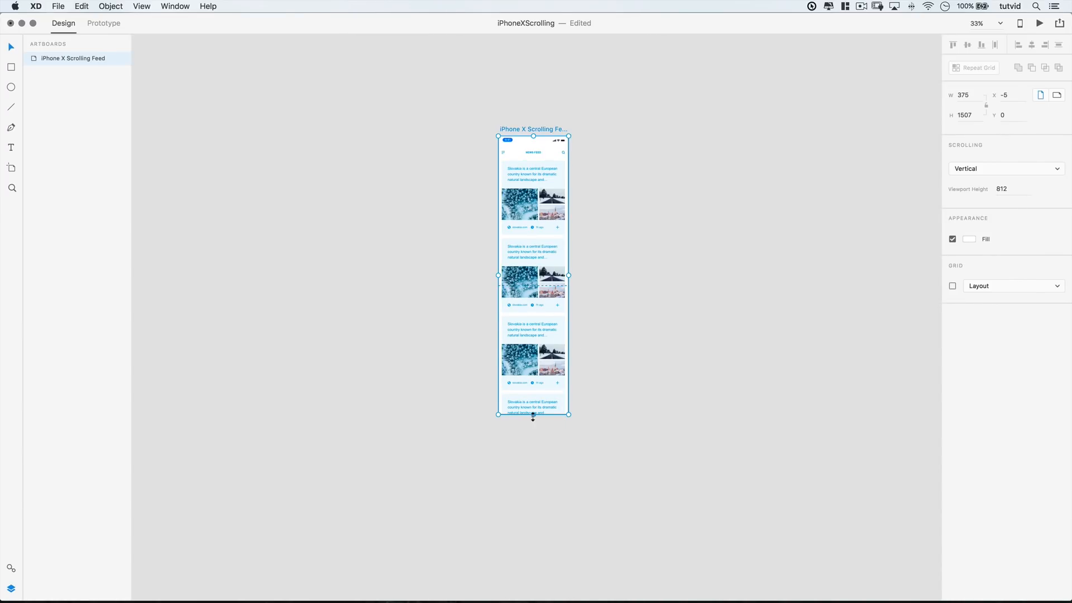
{"action": "left_click_drag", "start_coordinate": [533, 416], "coordinate": [533, 471]}
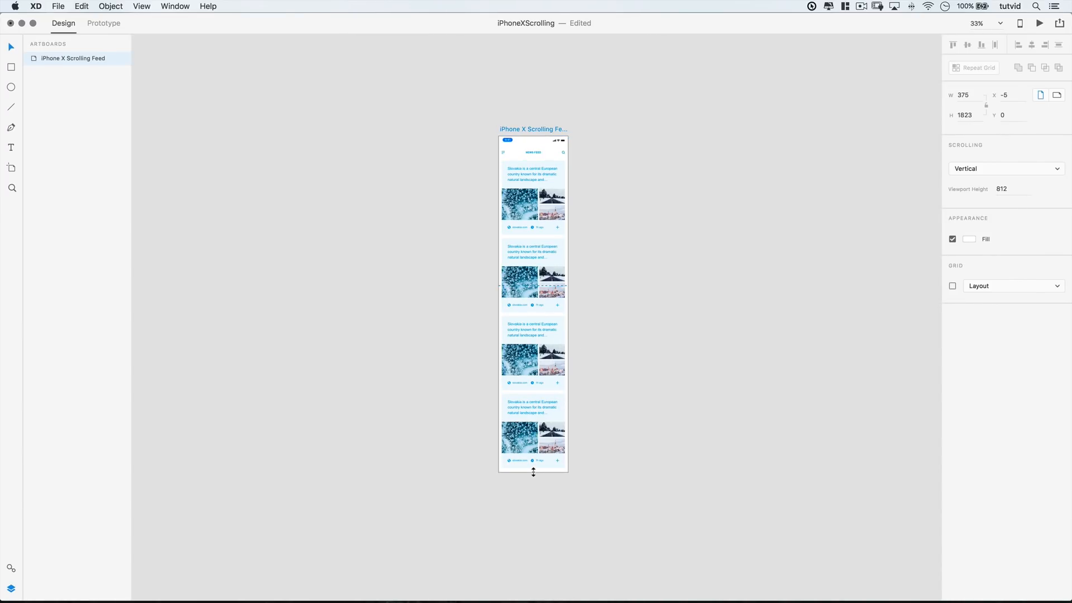
{"action": "left_click_drag", "start_coordinate": [533, 471], "coordinate": [534, 475]}
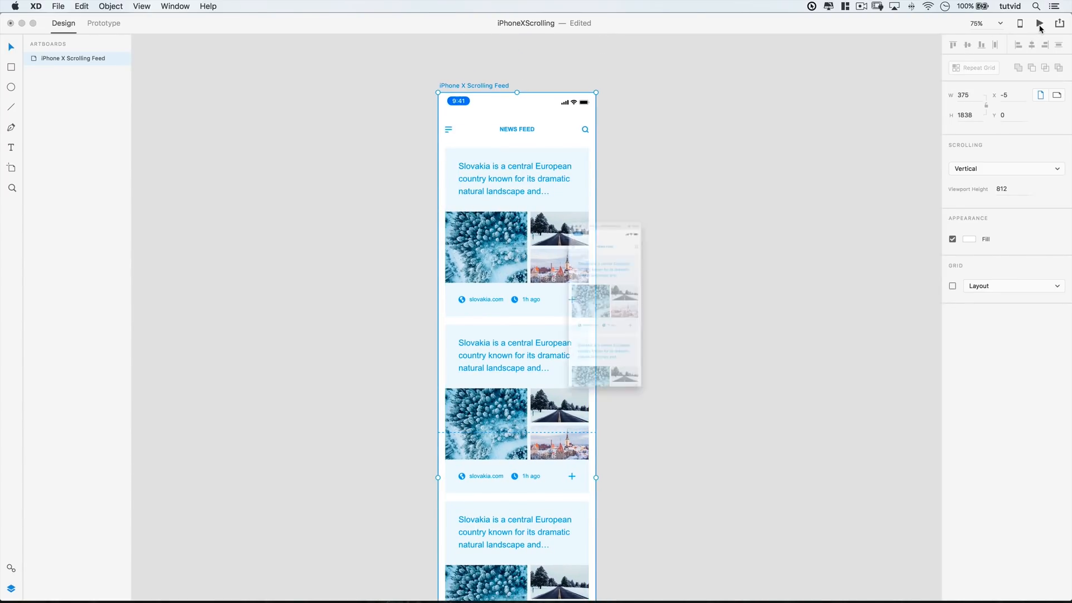
{"action": "left_click", "coordinate": [1038, 24]}
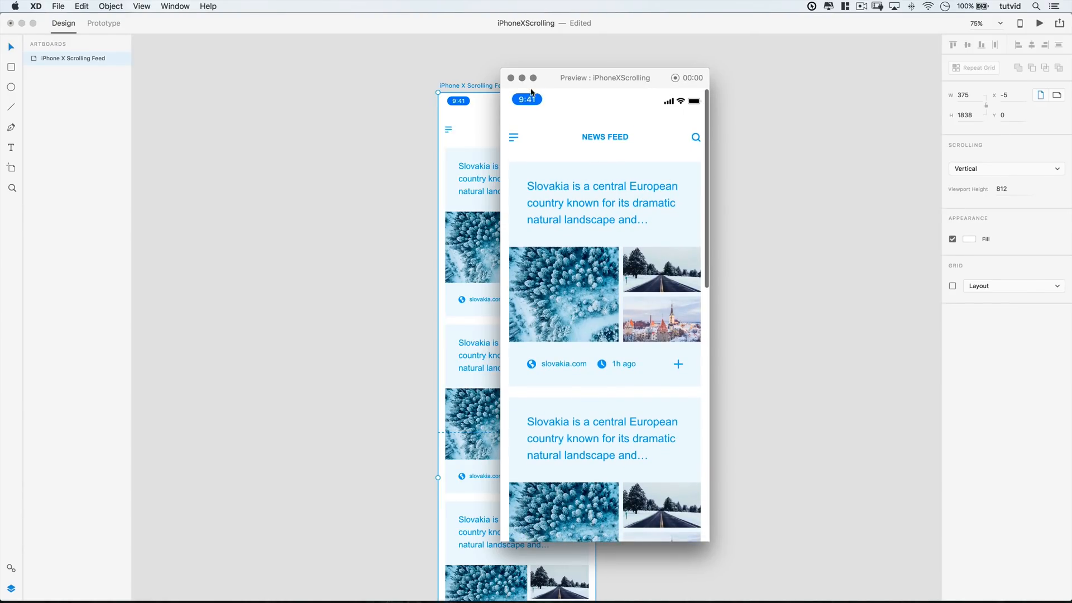
{"action": "left_click", "coordinate": [517, 78]}
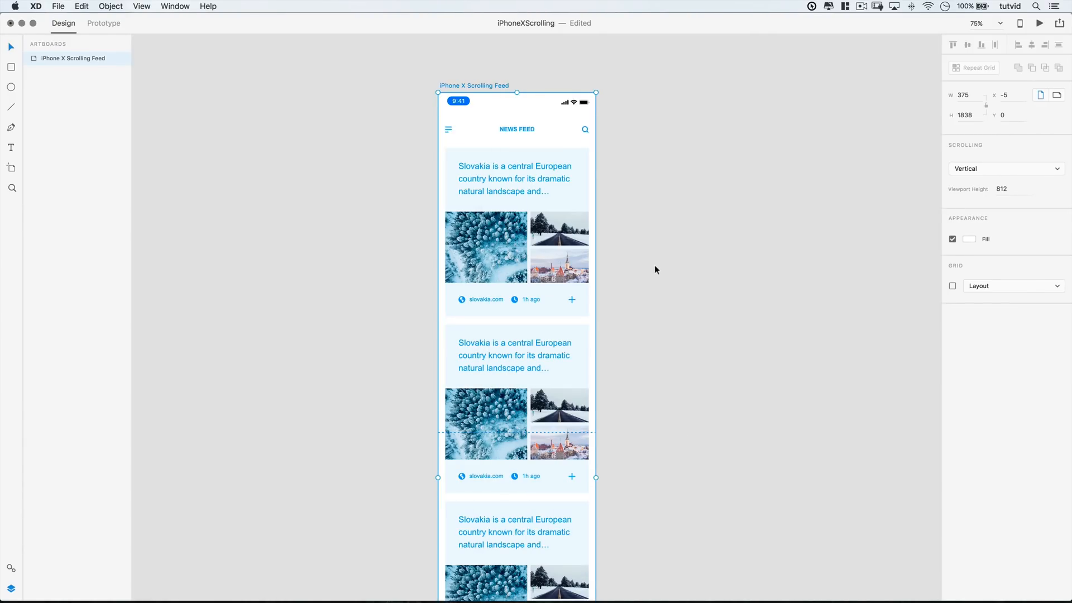
{"action": "left_click", "coordinate": [337, 127]}
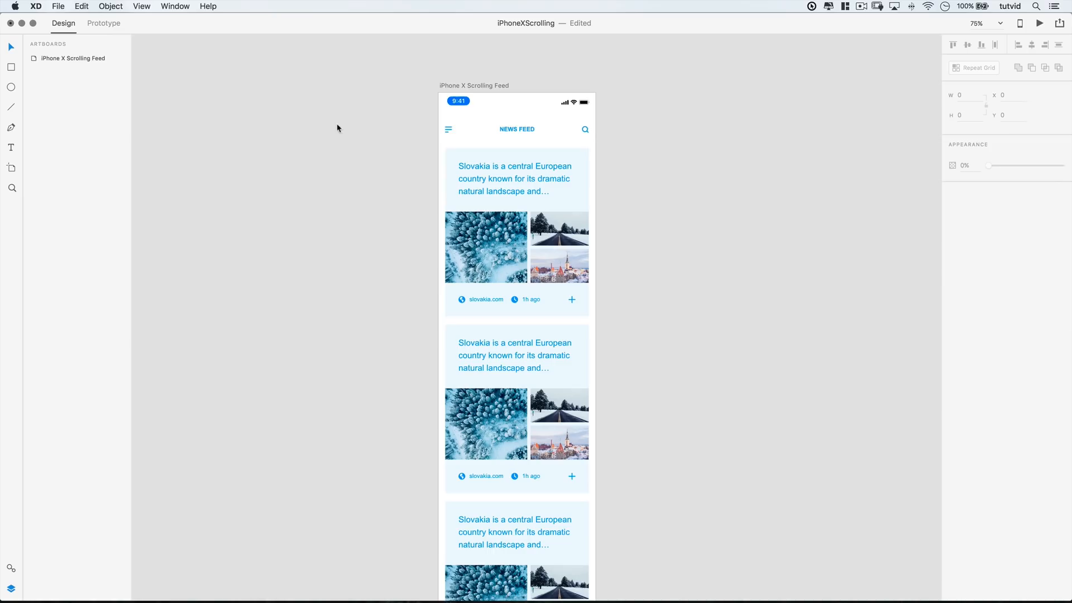
Download Apple's iOS UI kit via File > Get UI Kits > Apple iOS
{"action": "left_click", "coordinate": [62, 5]}
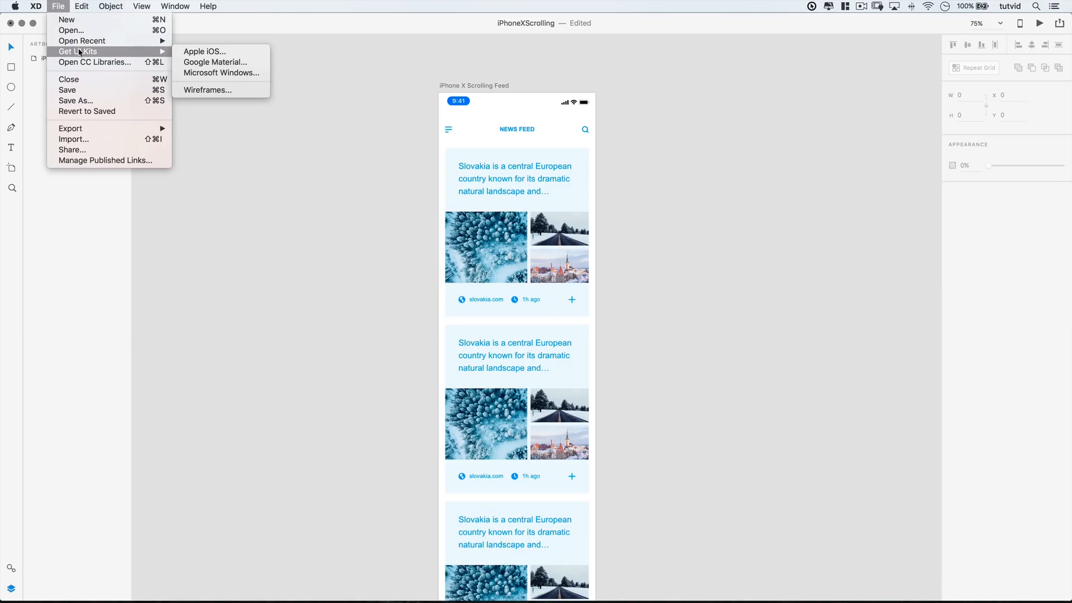
{"action": "mouse_move", "coordinate": [201, 51]}
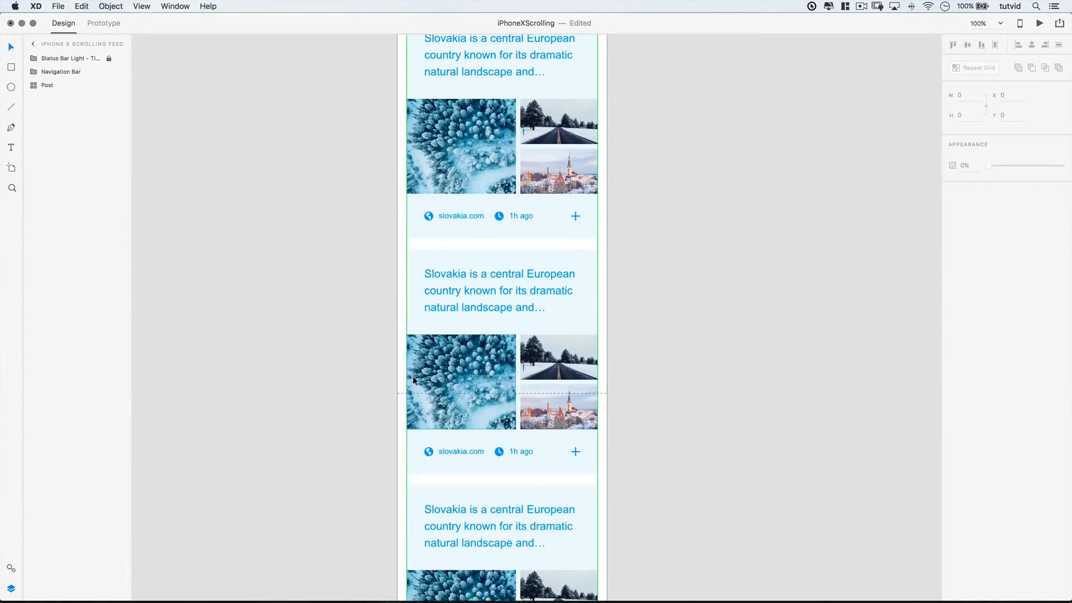
{"action": "mouse_move", "coordinate": [464, 155]}
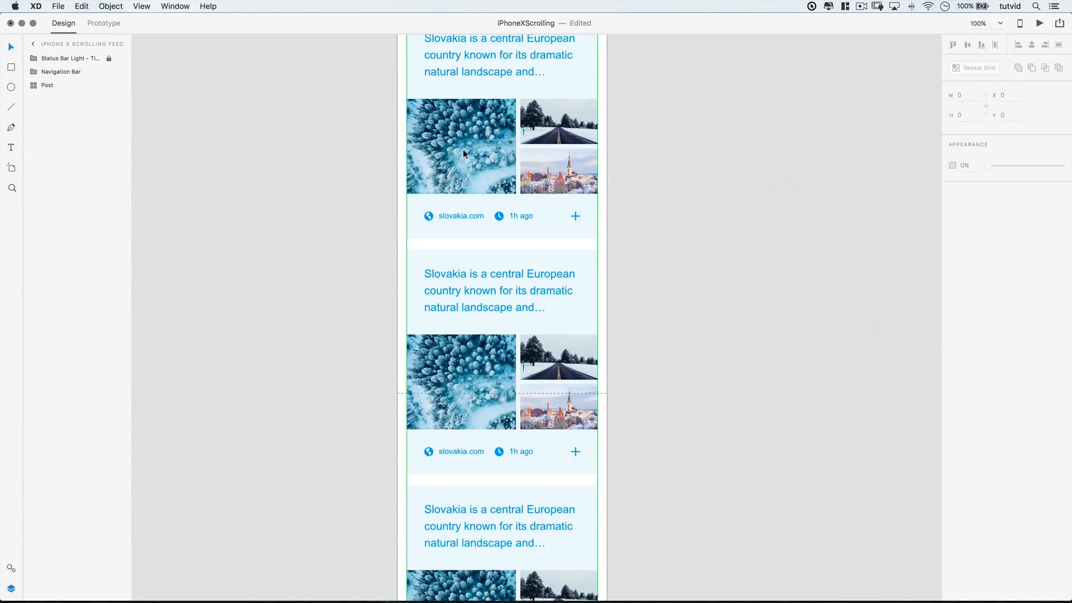
{"action": "left_click", "coordinate": [297, 210]}
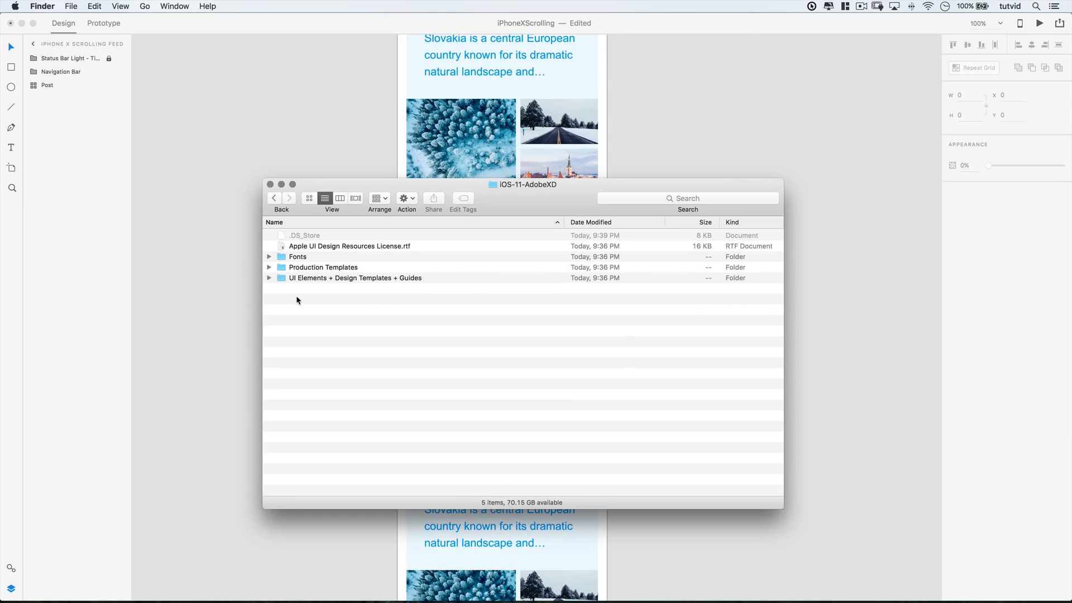
Open the UI Elements + Design Templates + Guides folder and its iPhone X file
{"action": "double_click", "coordinate": [355, 276]}
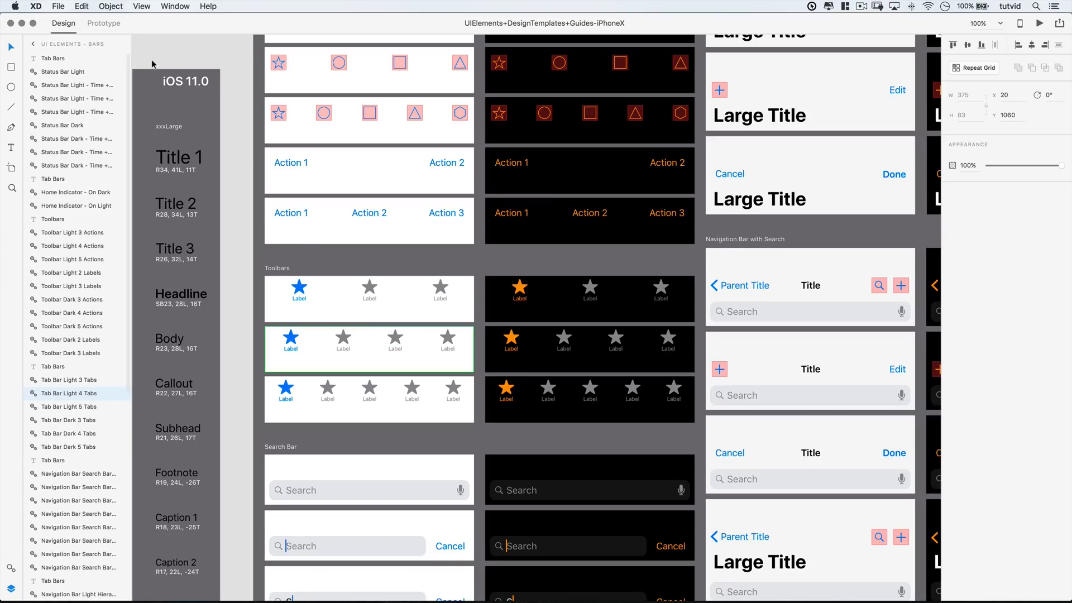
{"action": "mouse_move", "coordinate": [245, 134]}
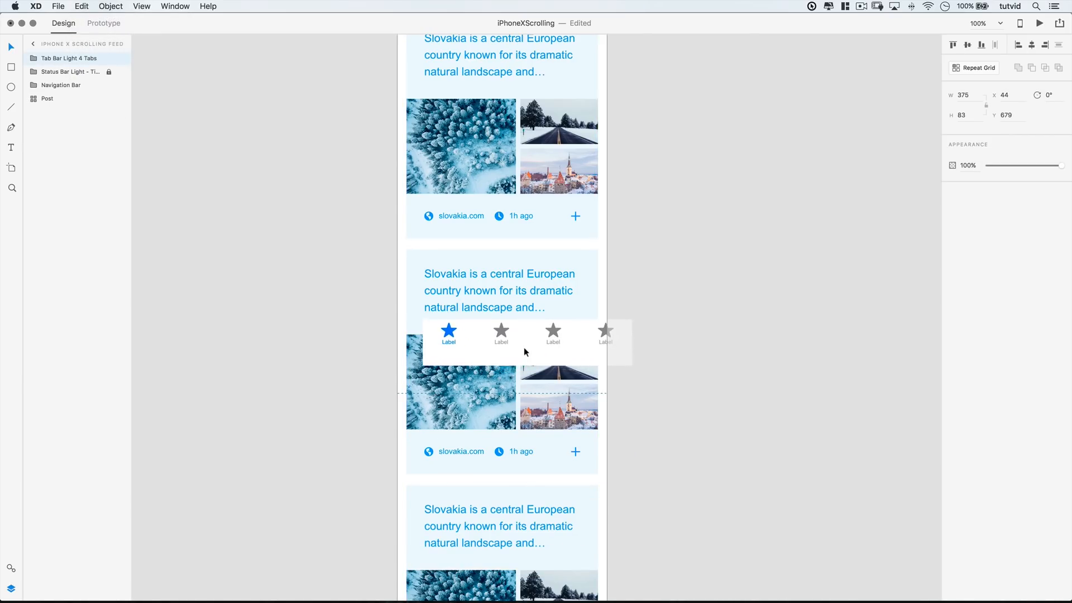
Position the pasted four-tab tab bar within the news feed artboard
{"action": "left_click_drag", "start_coordinate": [524, 335], "coordinate": [524, 358]}
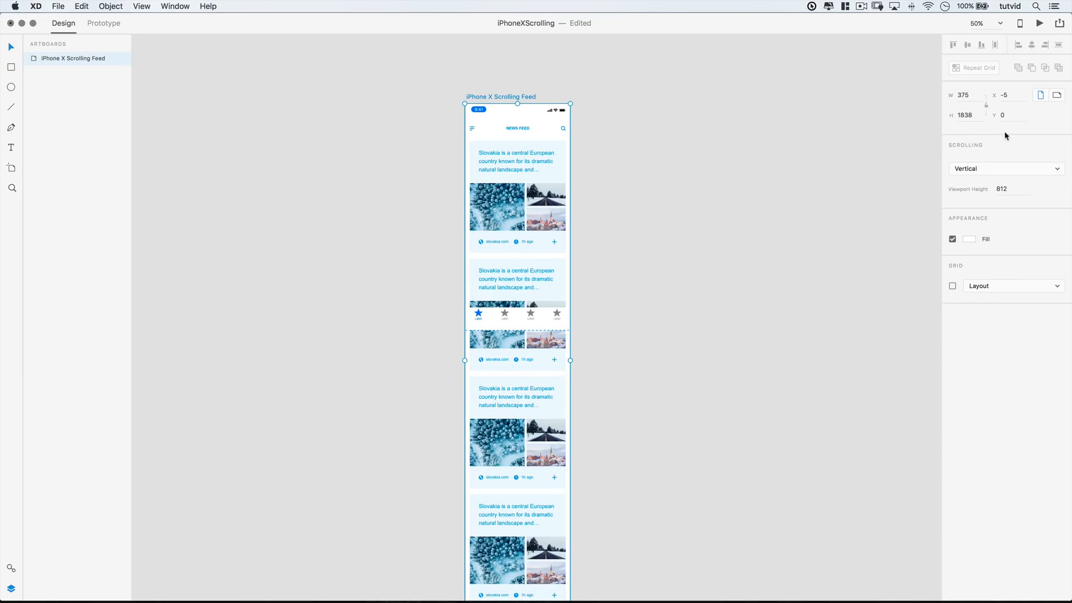
Set the artboard height back to 812 and zoom in on the tab bar at the bottom
{"action": "type", "text": "812"}
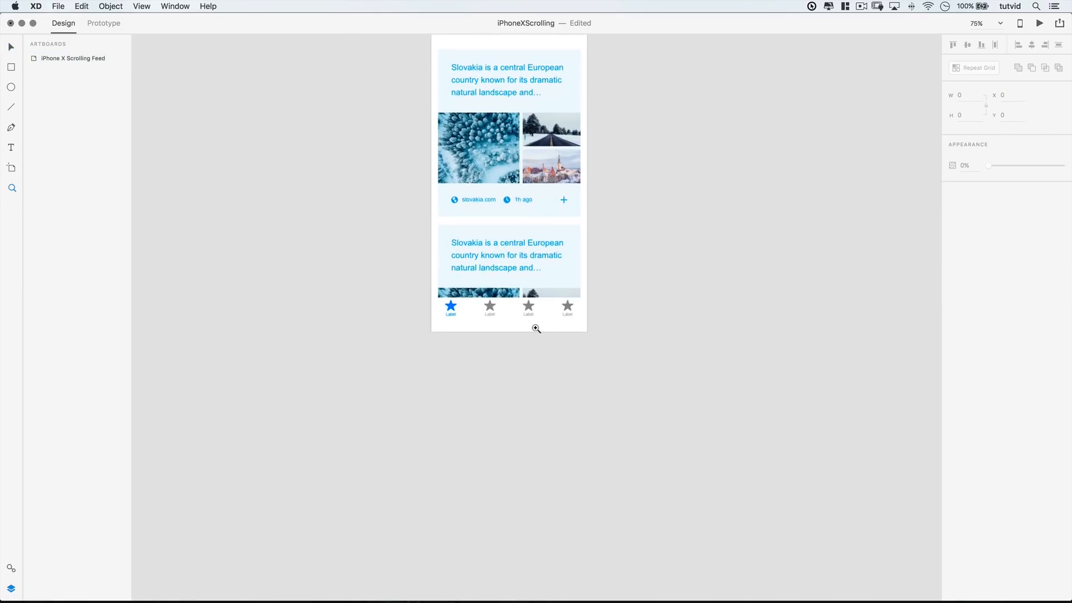
{"action": "left_click", "coordinate": [536, 328]}
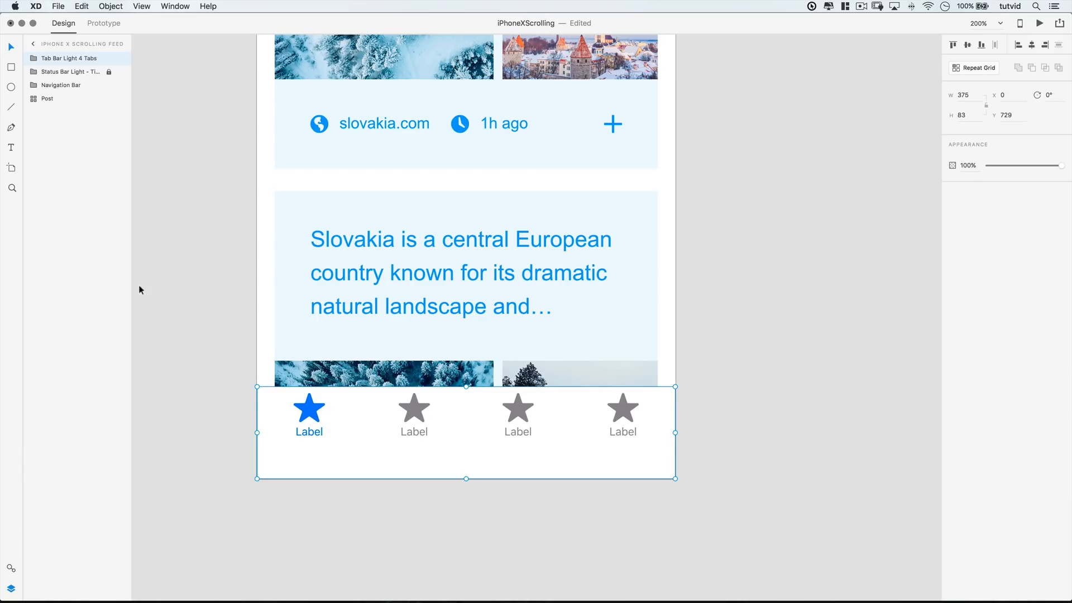
{"action": "mouse_move", "coordinate": [54, 60]}
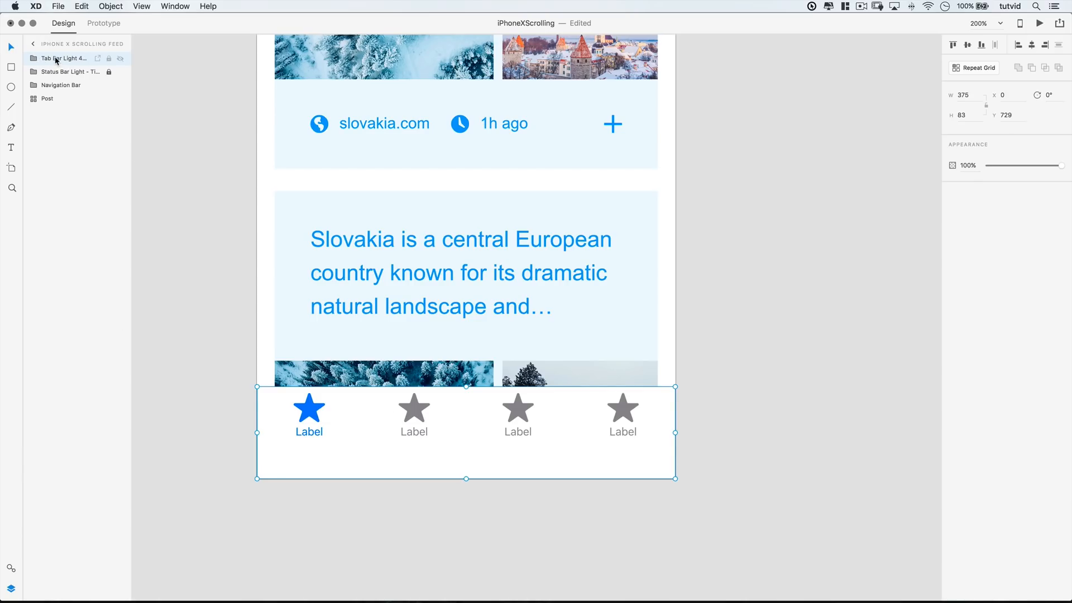
Lower the Tab Bar Light 4 Tabs Background opacity so post photos show through
{"action": "left_click", "coordinate": [34, 58]}
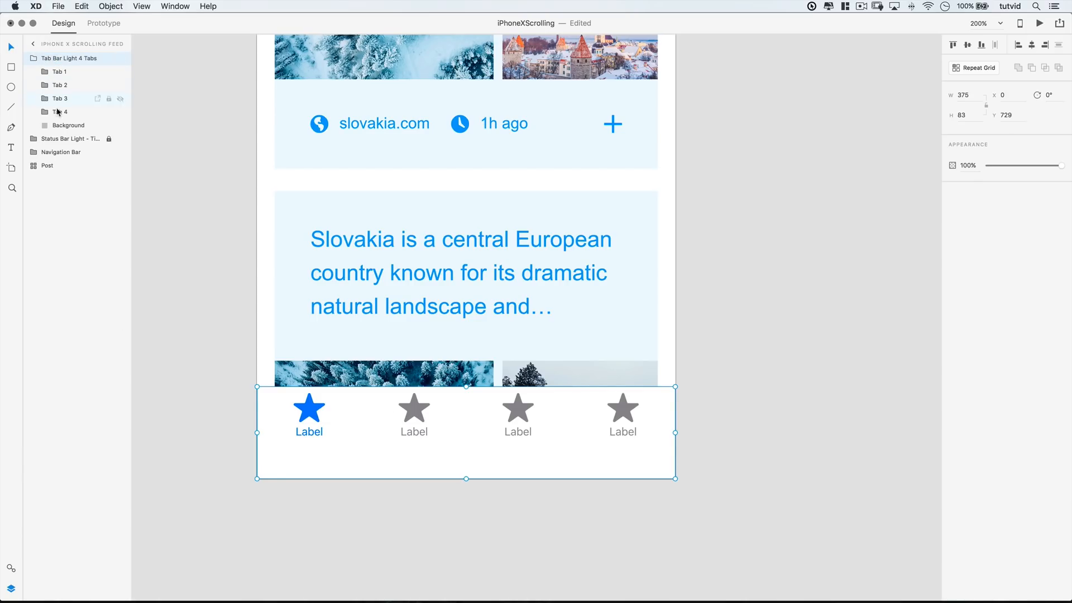
{"action": "left_click", "coordinate": [68, 125]}
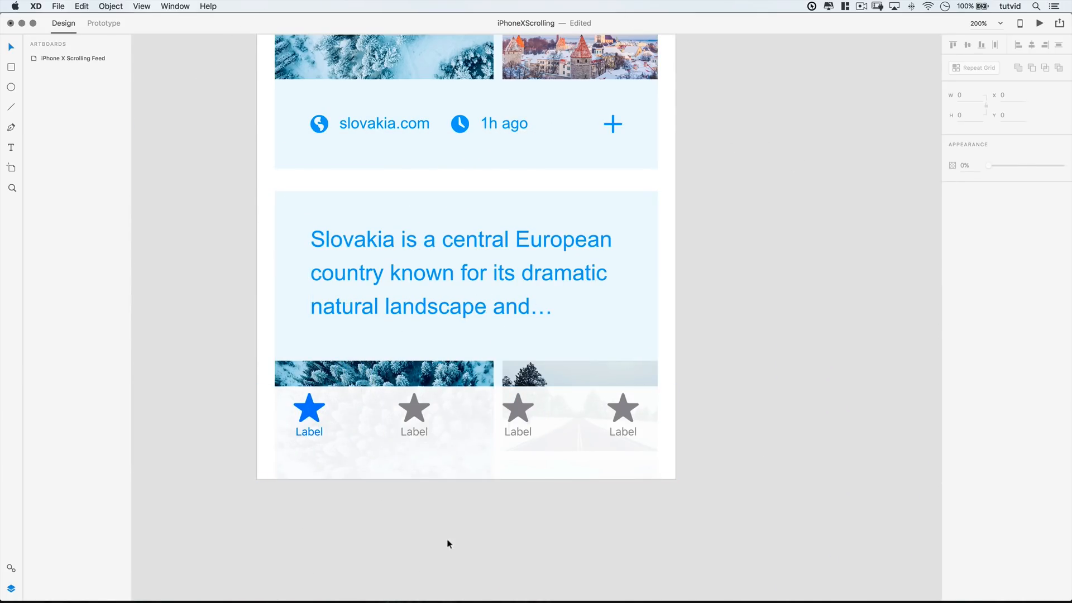
{"action": "mouse_move", "coordinate": [568, 494]}
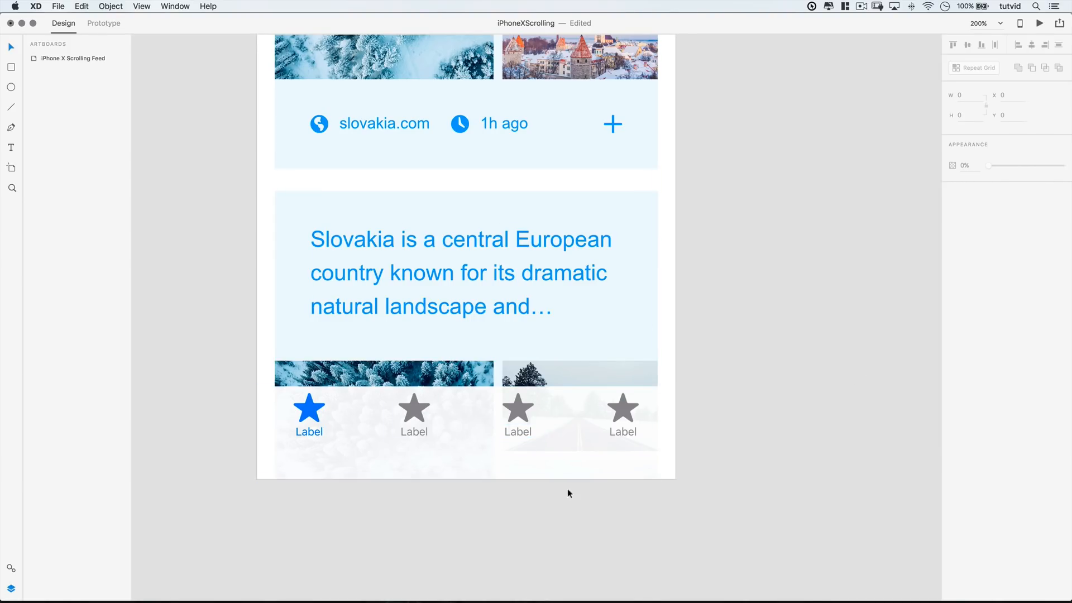
{"action": "left_click", "coordinate": [622, 420]}
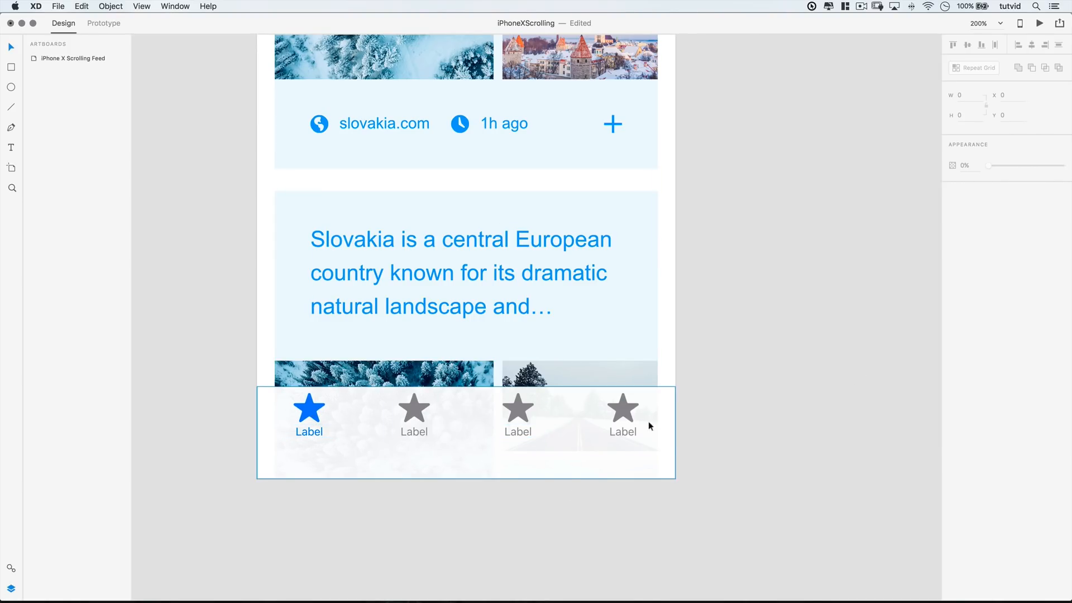
{"action": "left_click", "coordinate": [739, 192]}
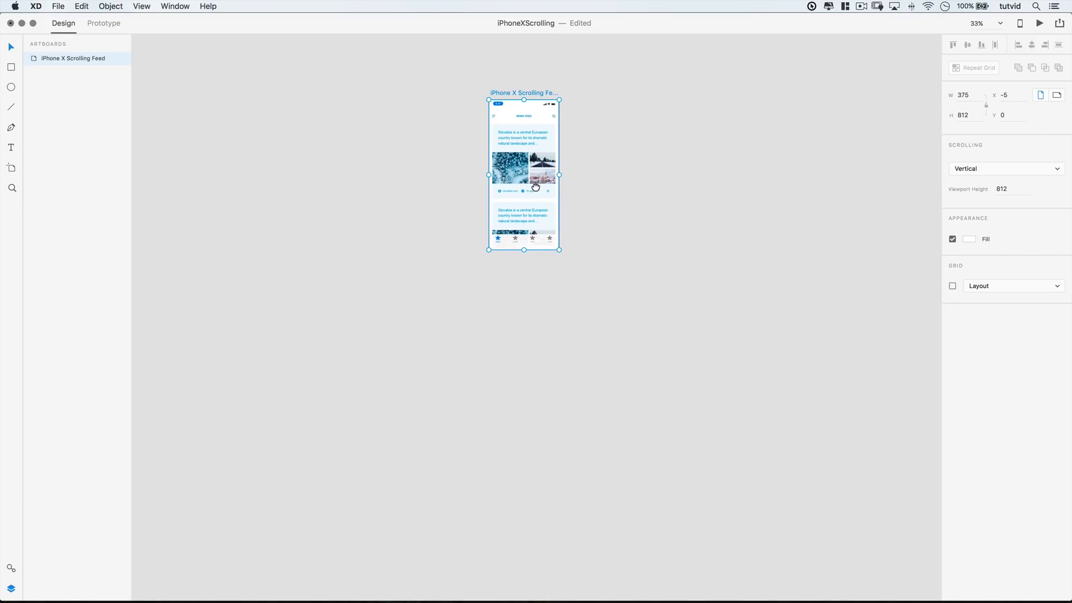
Stretch the artboard's bottom edge down past the last post to a height of 2073
{"action": "left_click_drag", "start_coordinate": [525, 251], "coordinate": [524, 479]}
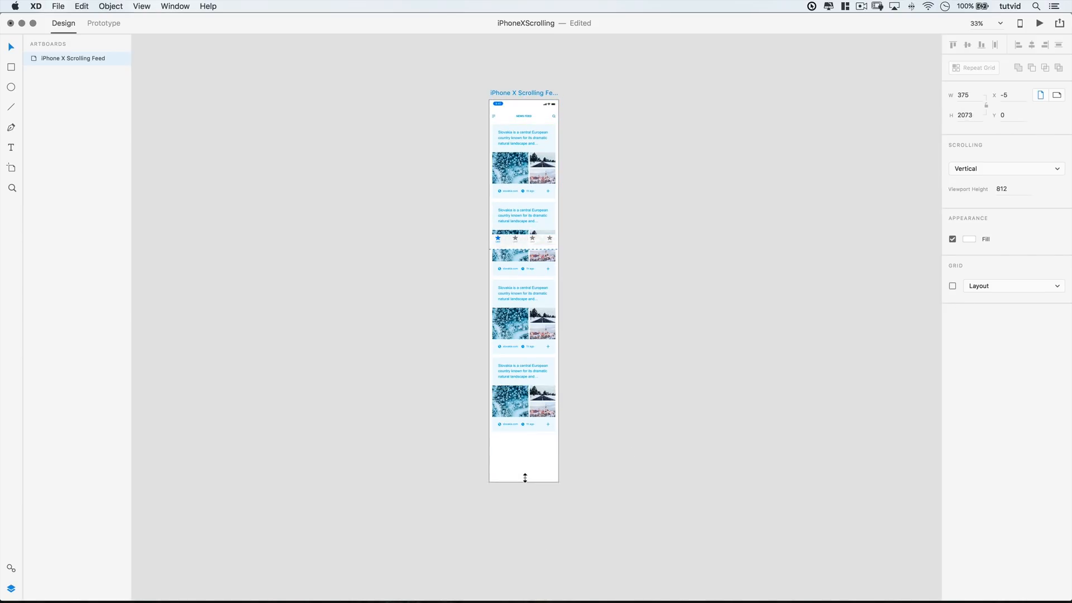
{"action": "left_click_drag", "start_coordinate": [525, 477], "coordinate": [525, 444]}
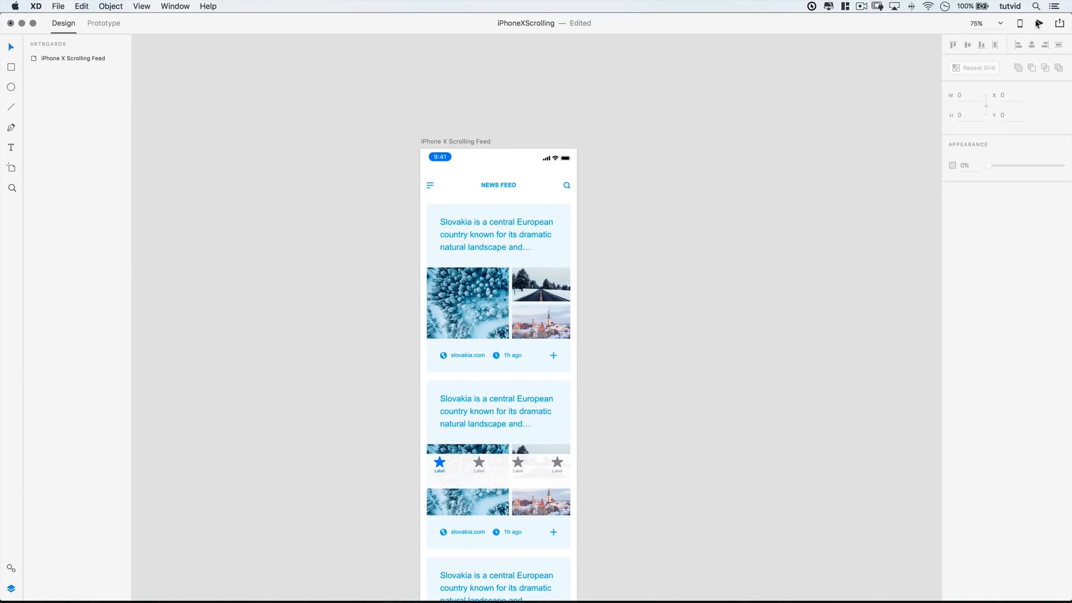
{"action": "left_click", "coordinate": [1038, 23]}
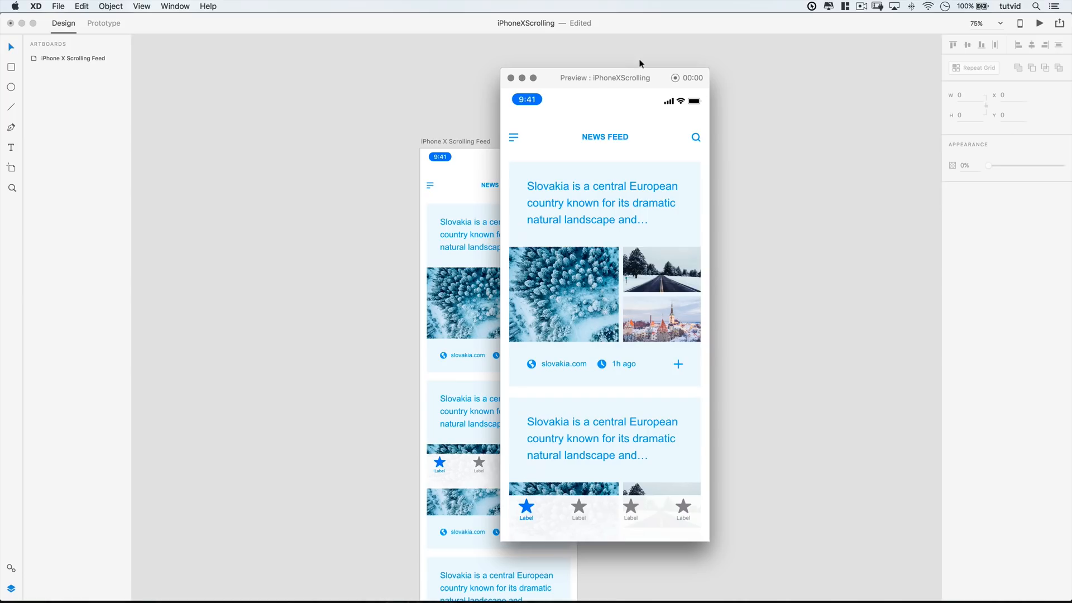
{"action": "mouse_move", "coordinate": [634, 82]}
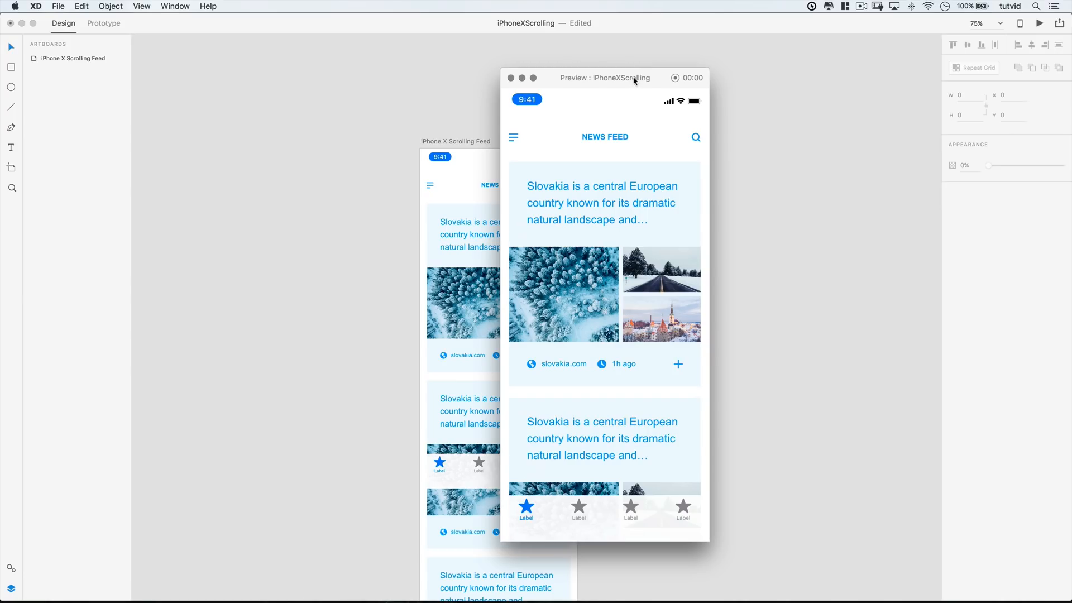
{"action": "scroll", "scroll_direction": "down", "scroll_amount": 3}
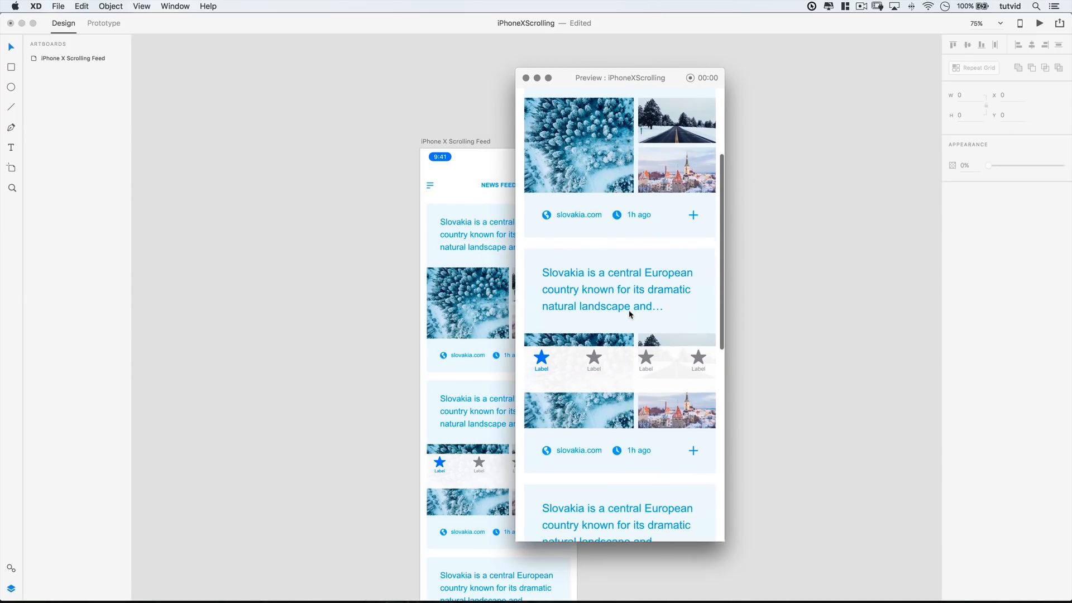
{"action": "scroll", "scroll_direction": "down", "scroll_amount": 3}
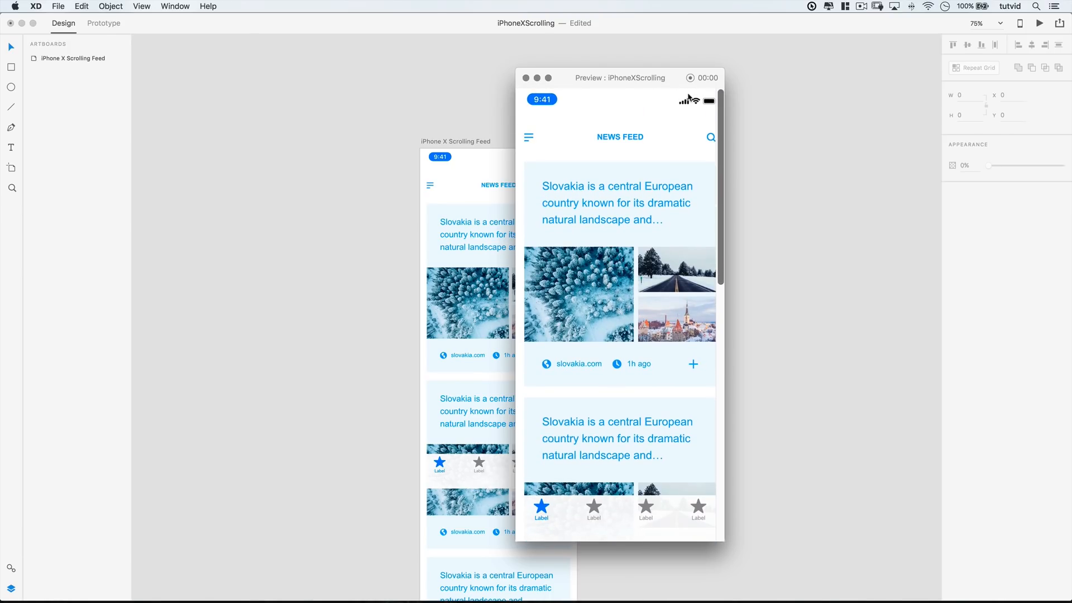
{"action": "scroll", "scroll_direction": "down", "scroll_amount": 3}
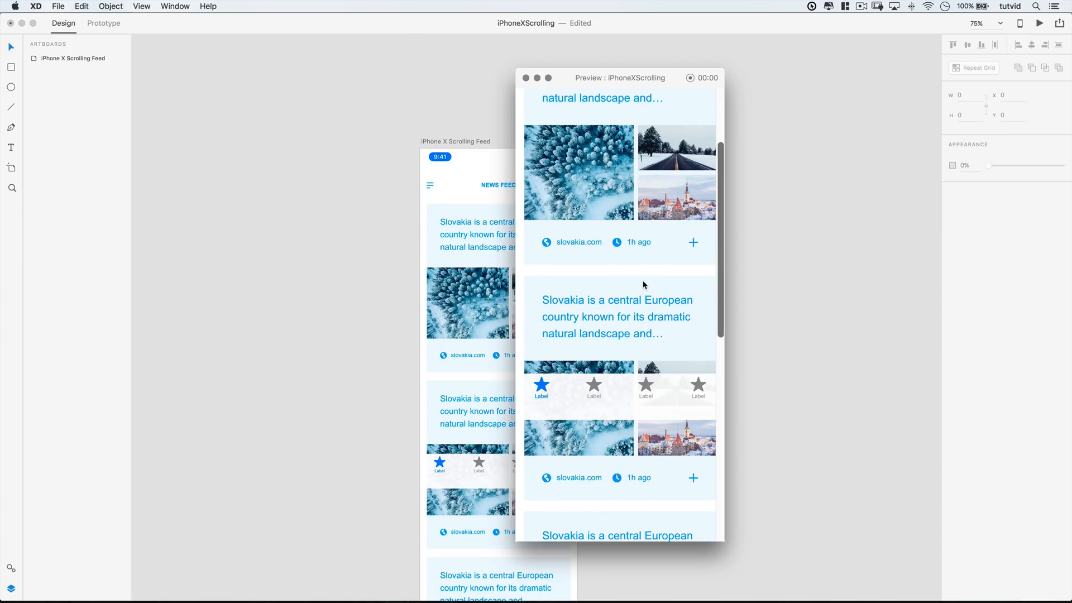
{"action": "scroll", "scroll_direction": "down", "scroll_amount": 3}
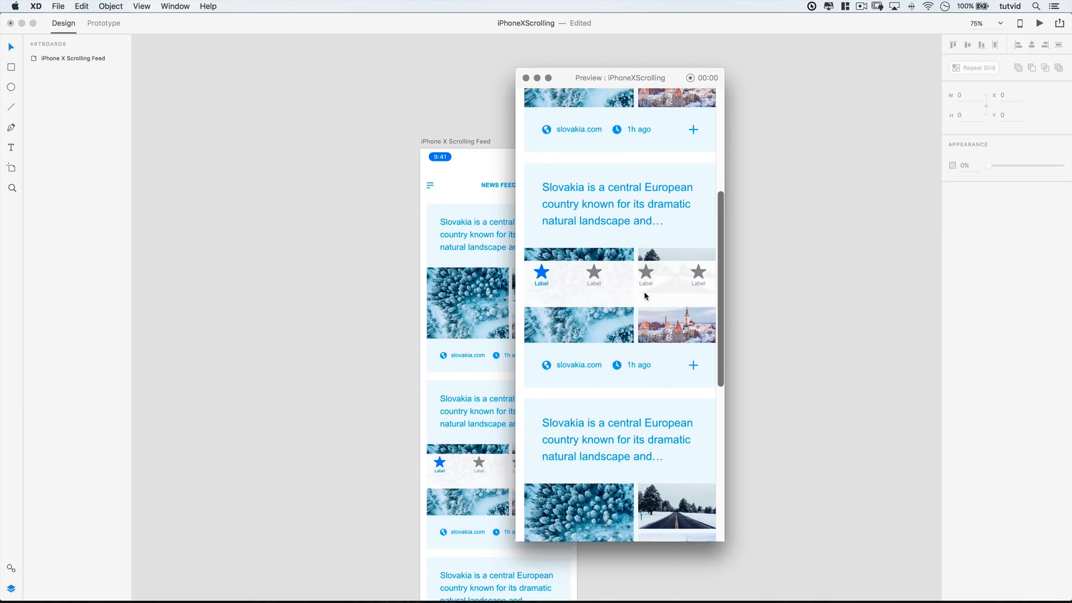
{"action": "scroll", "scroll_direction": "down", "scroll_amount": 3}
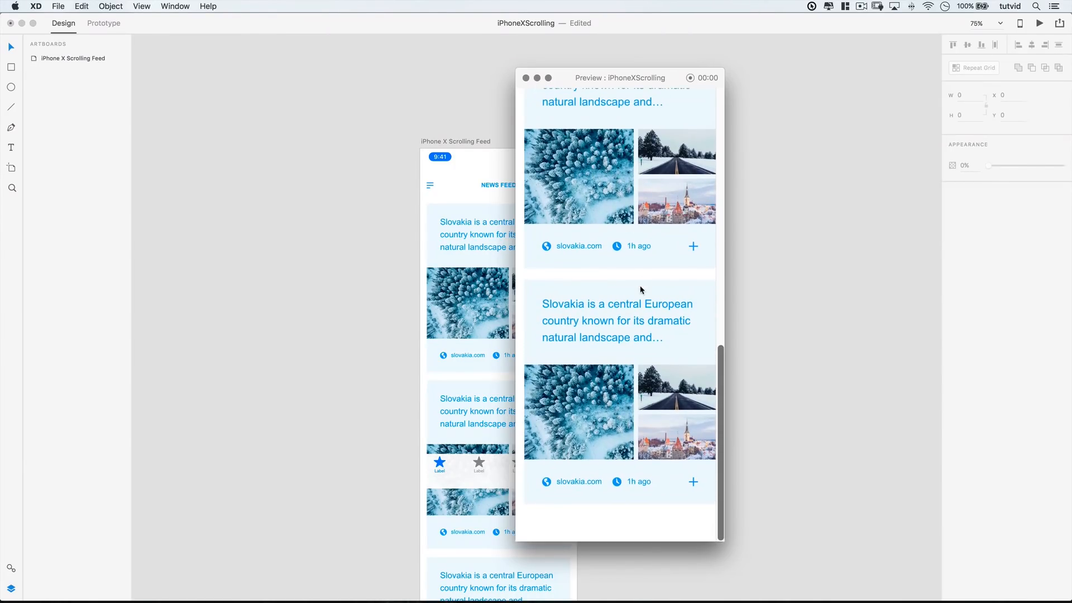
{"action": "scroll", "scroll_direction": "down", "scroll_amount": 3}
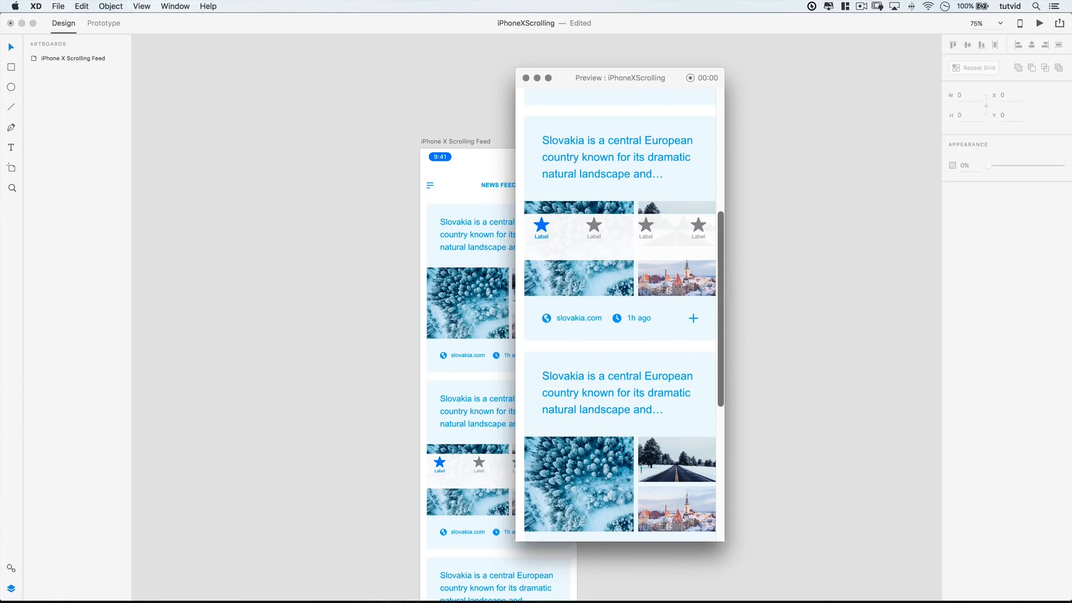
{"action": "mouse_move", "coordinate": [637, 250]}
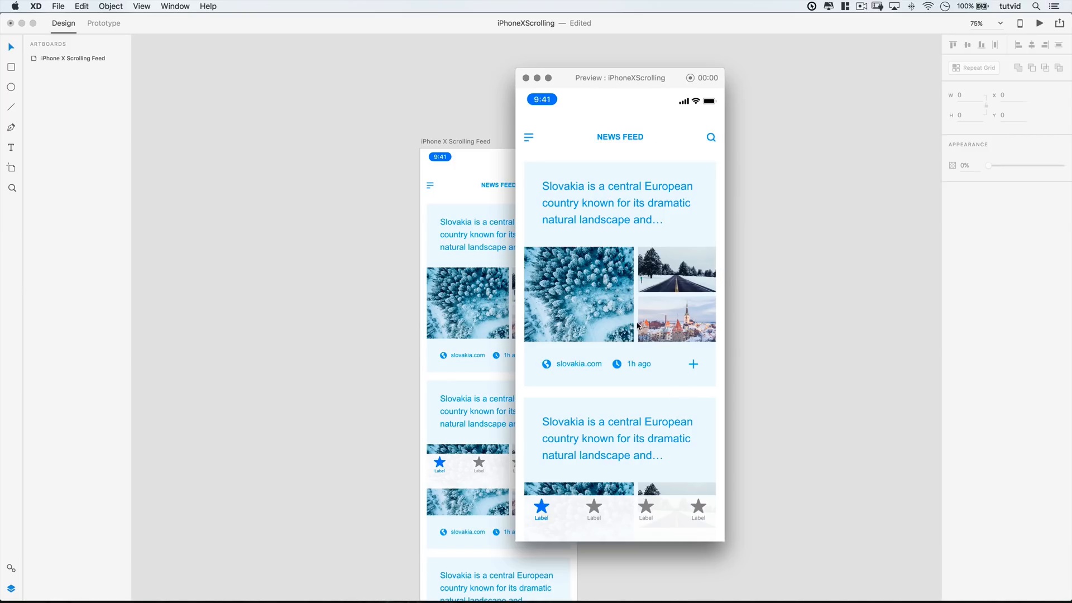
{"action": "scroll", "scroll_direction": "down", "scroll_amount": 3}
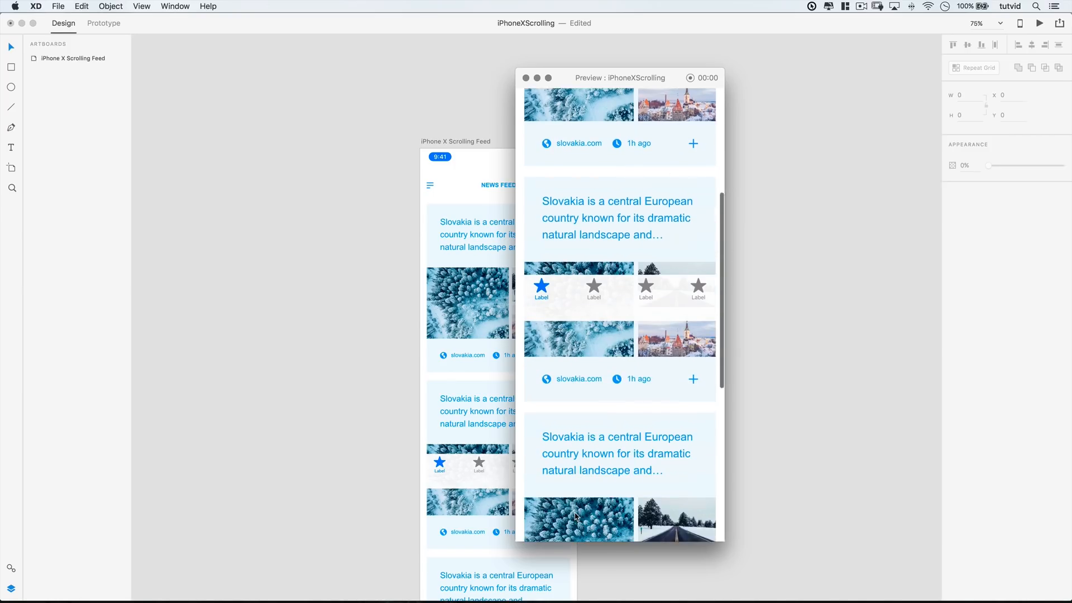
{"action": "scroll", "scroll_direction": "down", "scroll_amount": 3}
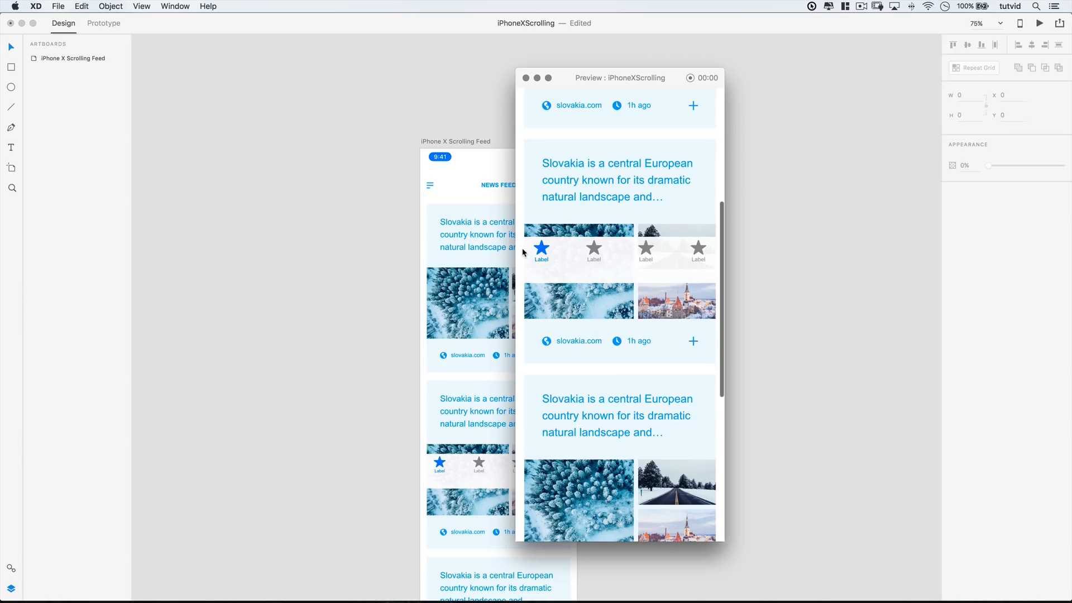
{"action": "scroll", "scroll_direction": "down", "scroll_amount": 3}
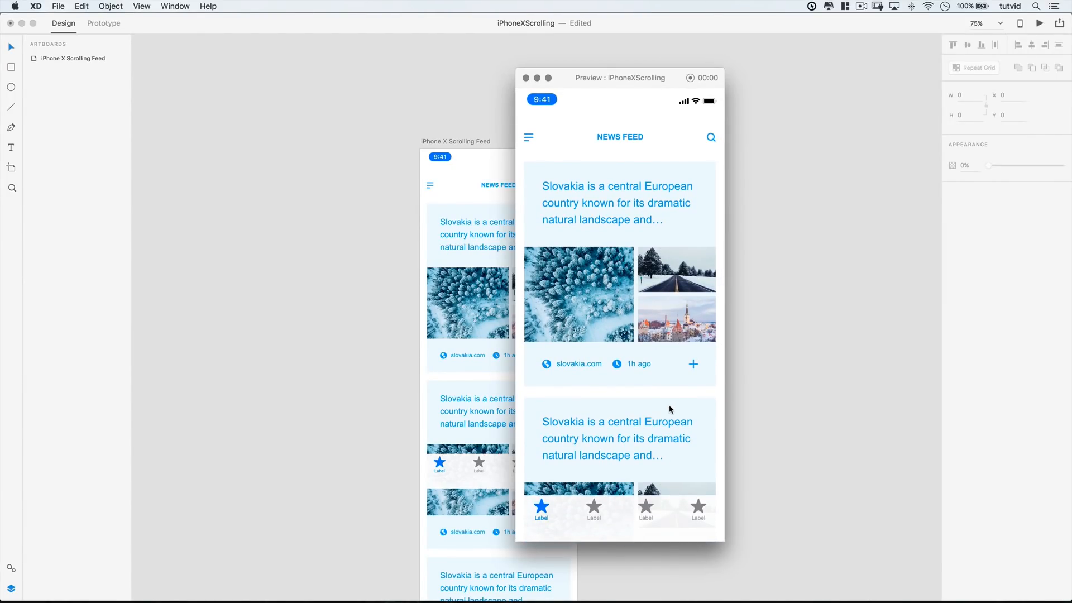
{"action": "scroll", "scroll_direction": "down", "scroll_amount": 3}
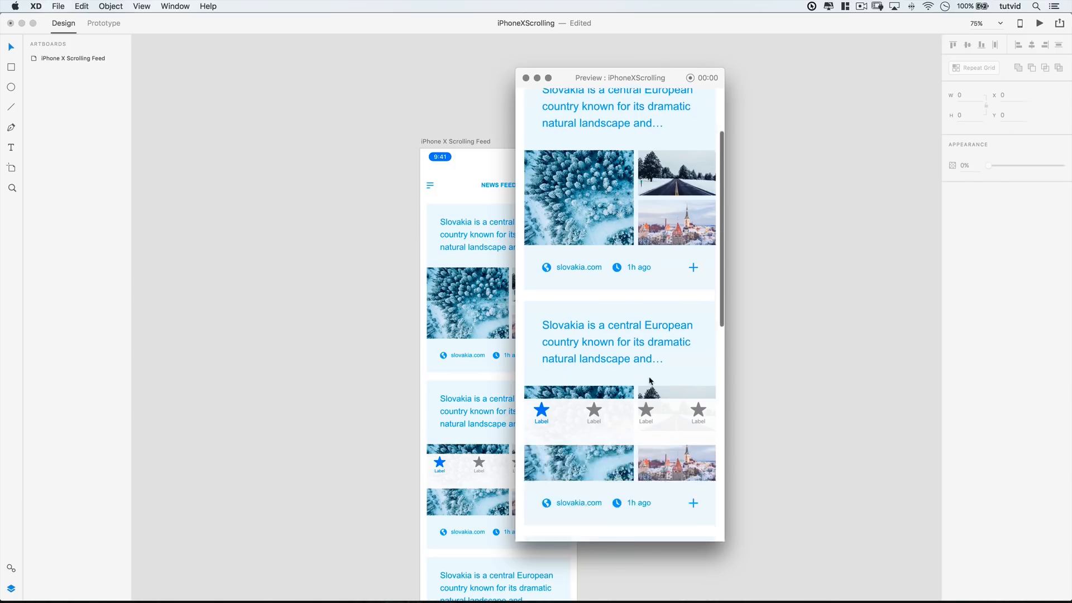
{"action": "scroll", "scroll_direction": "down", "scroll_amount": 3}
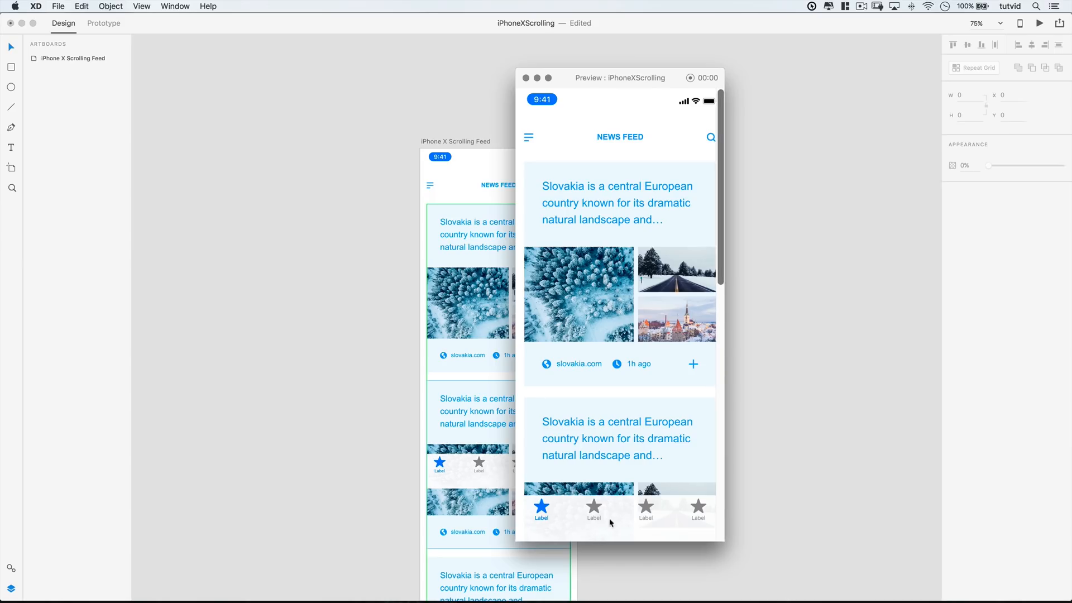
{"action": "mouse_move", "coordinate": [655, 144]}
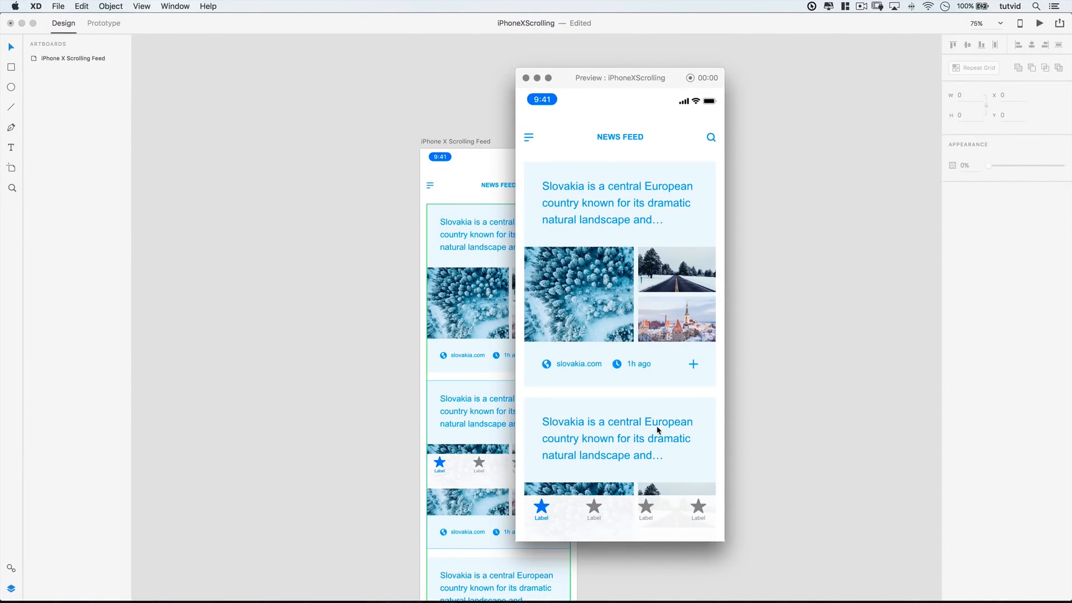
{"action": "mouse_move", "coordinate": [574, 516]}
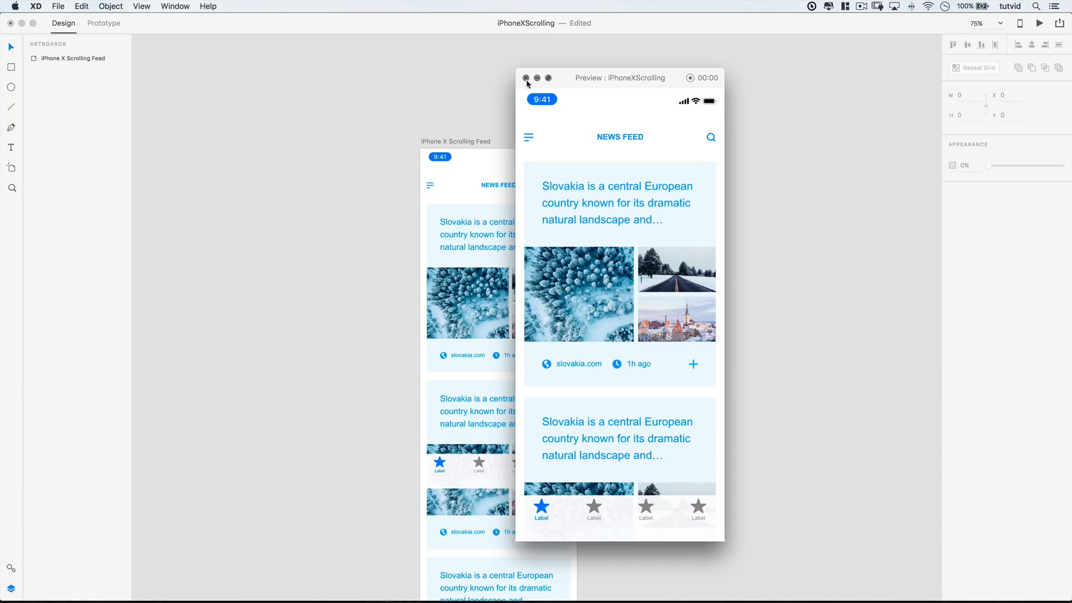
Close the scrolling preview and select the grid of feed posts back in design view
{"action": "left_click", "coordinate": [527, 78]}
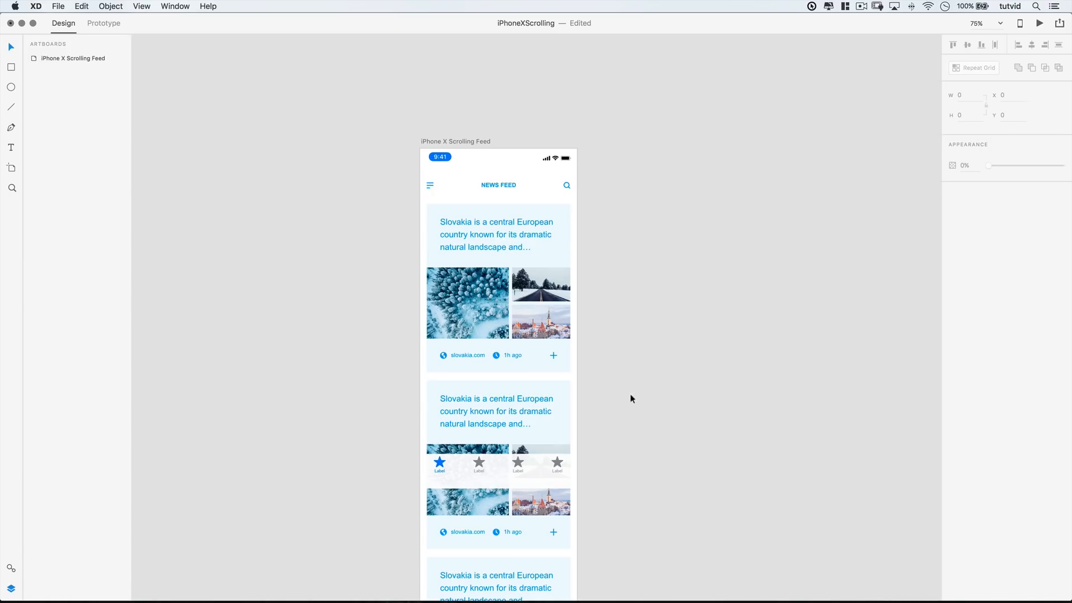
{"action": "mouse_move", "coordinate": [381, 180]}
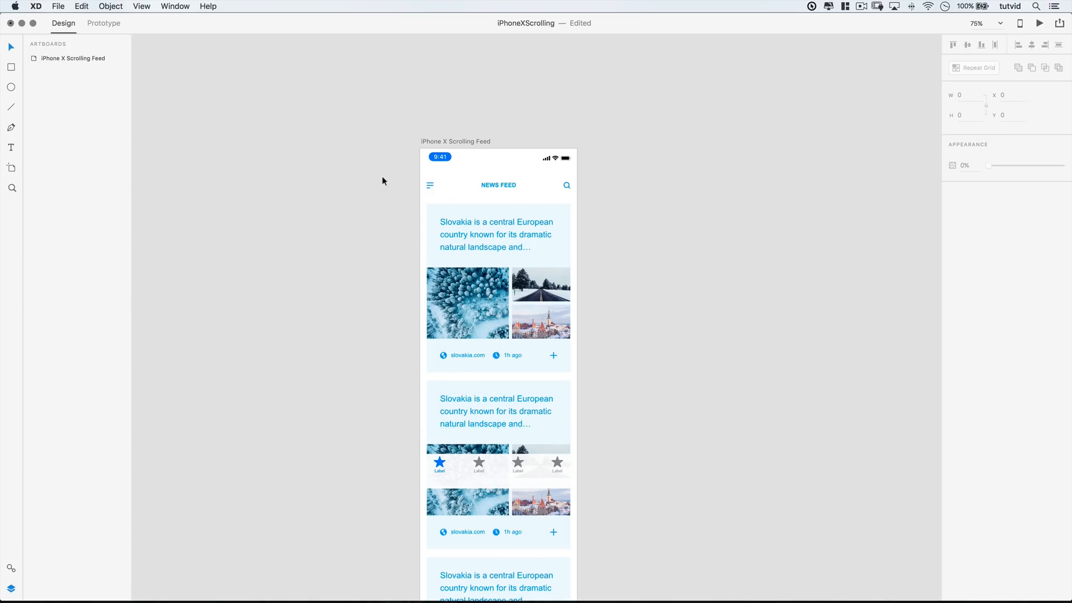
{"action": "left_click", "coordinate": [536, 470]}
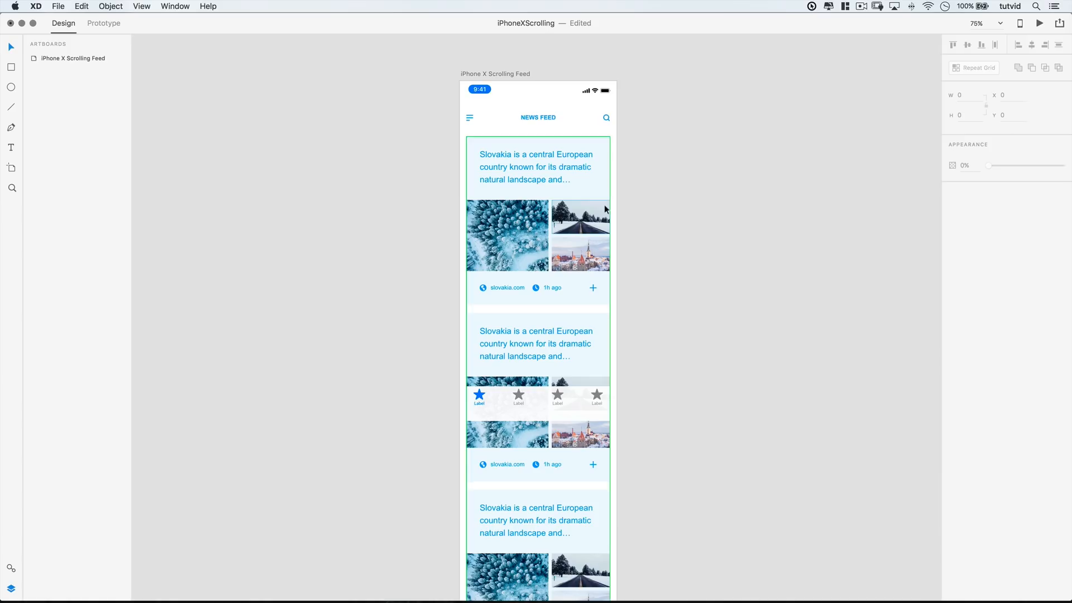
{"action": "left_click", "coordinate": [656, 236]}
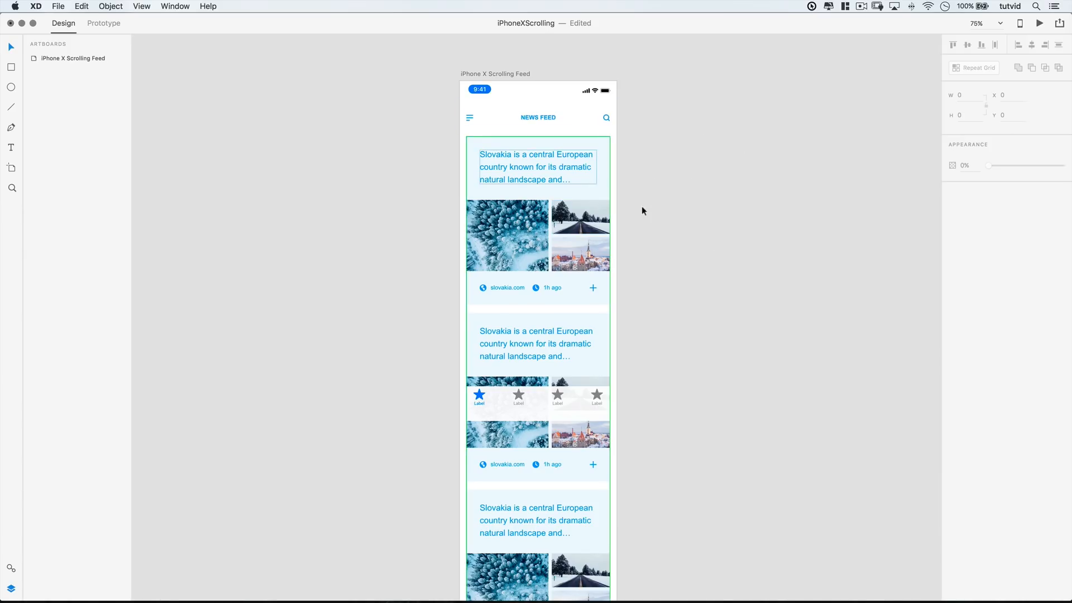
{"action": "mouse_move", "coordinate": [558, 159]}
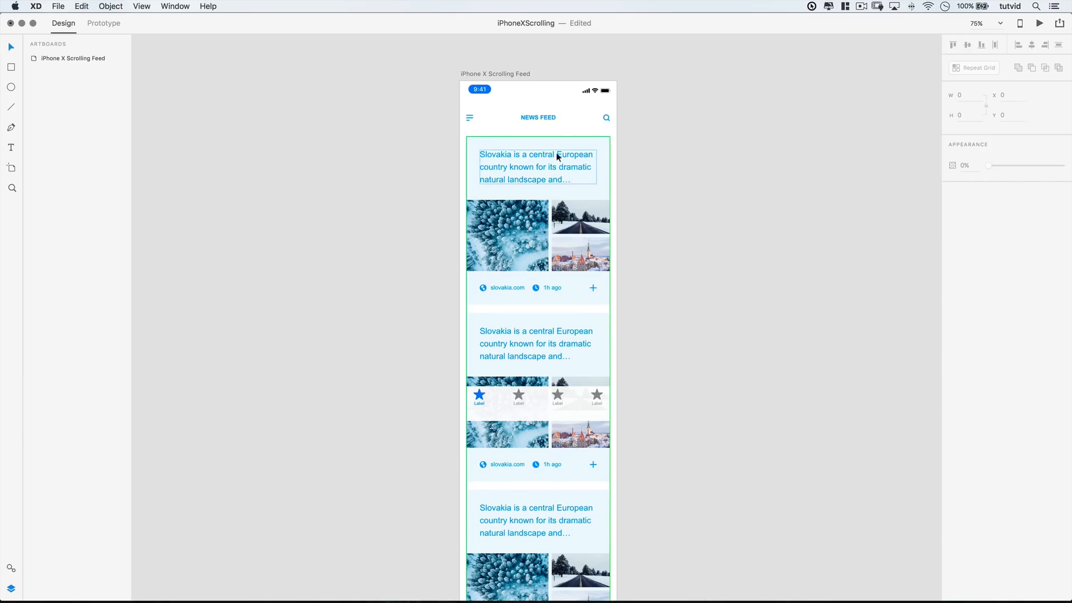
Select the whole iPhone X Scrolling Feed artboard to review its Scrolling: Vertical setting
{"action": "left_click", "coordinate": [508, 90]}
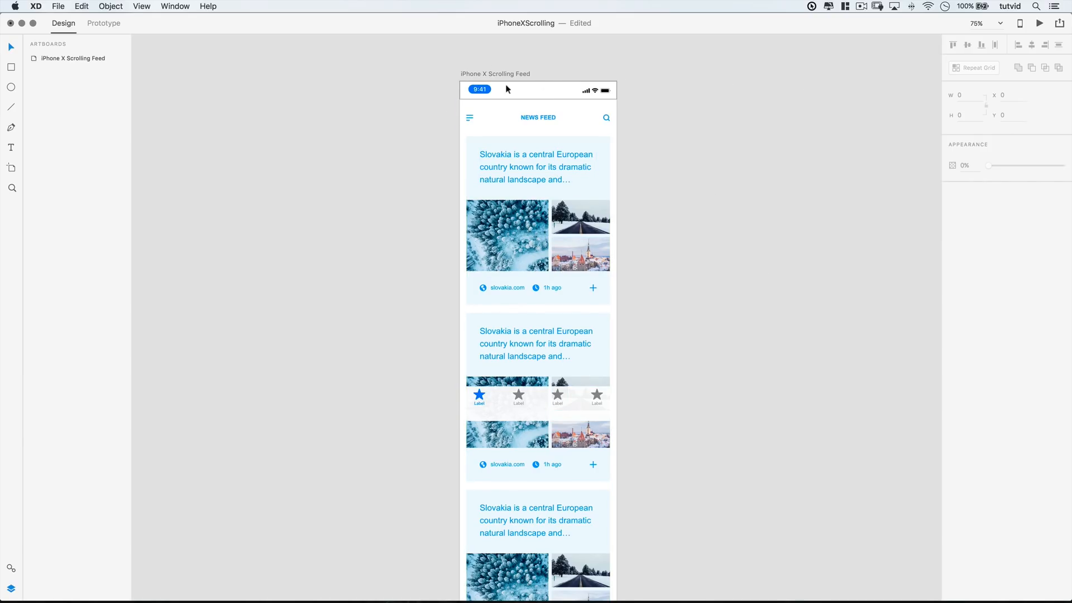
{"action": "left_click", "coordinate": [494, 74]}
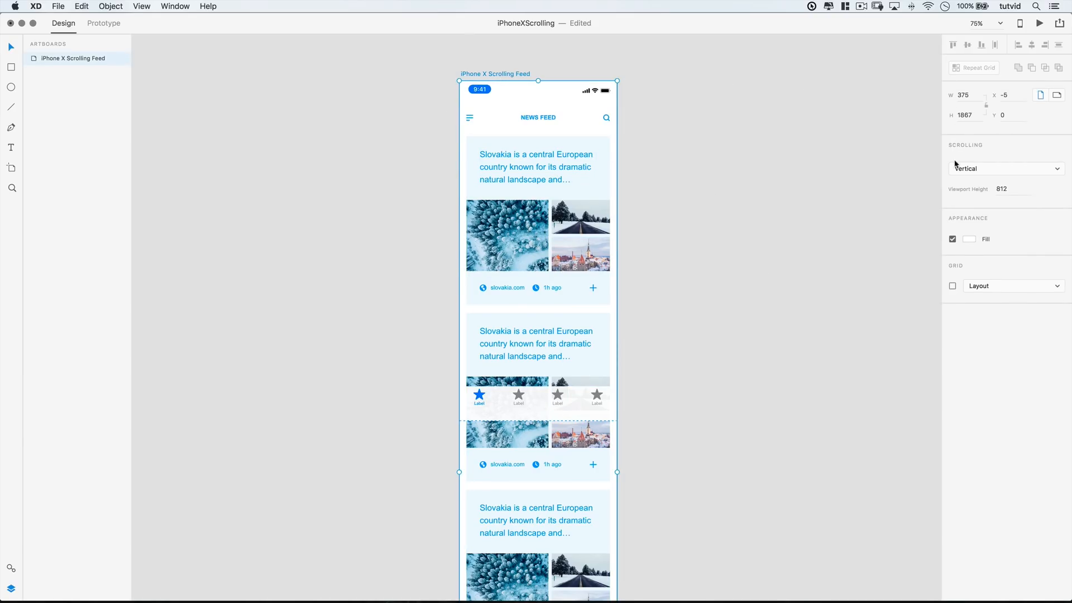
{"action": "mouse_move", "coordinate": [1047, 194]}
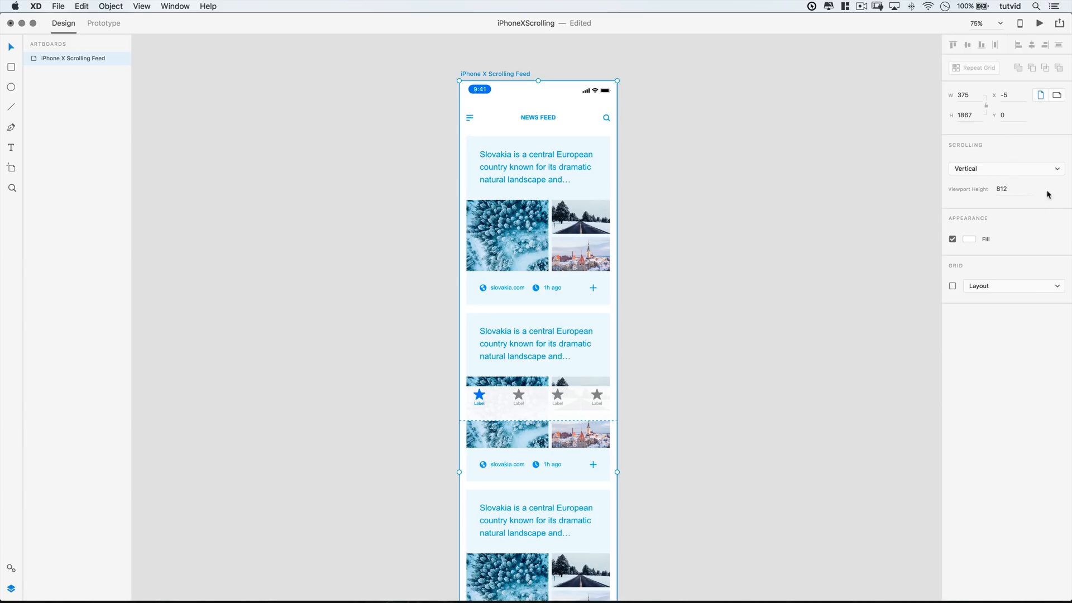
{"action": "mouse_move", "coordinate": [456, 441]}
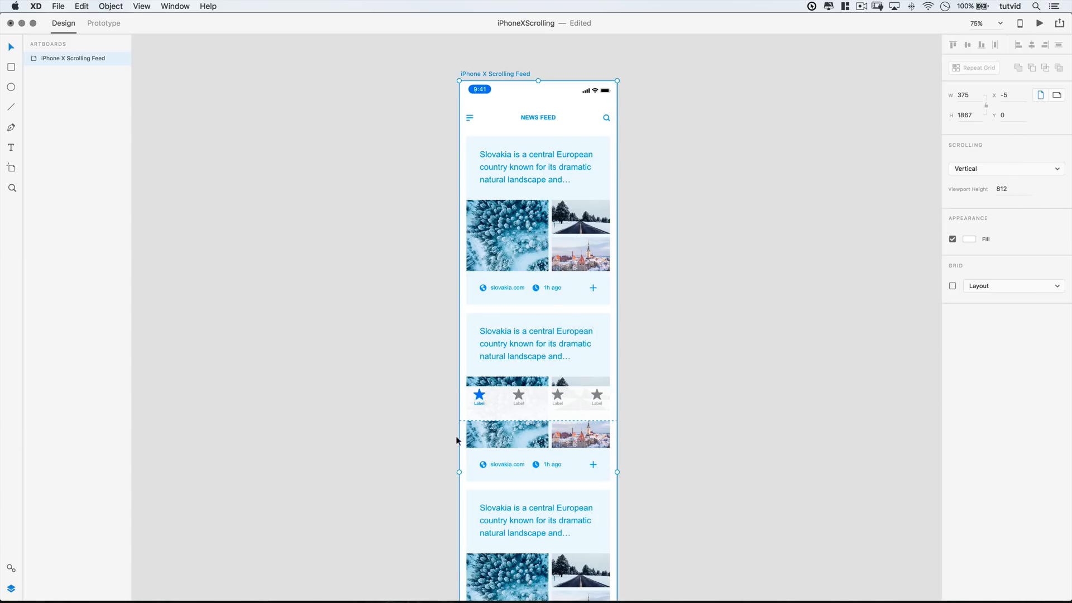
{"action": "scroll", "scroll_direction": "down", "scroll_amount": 3}
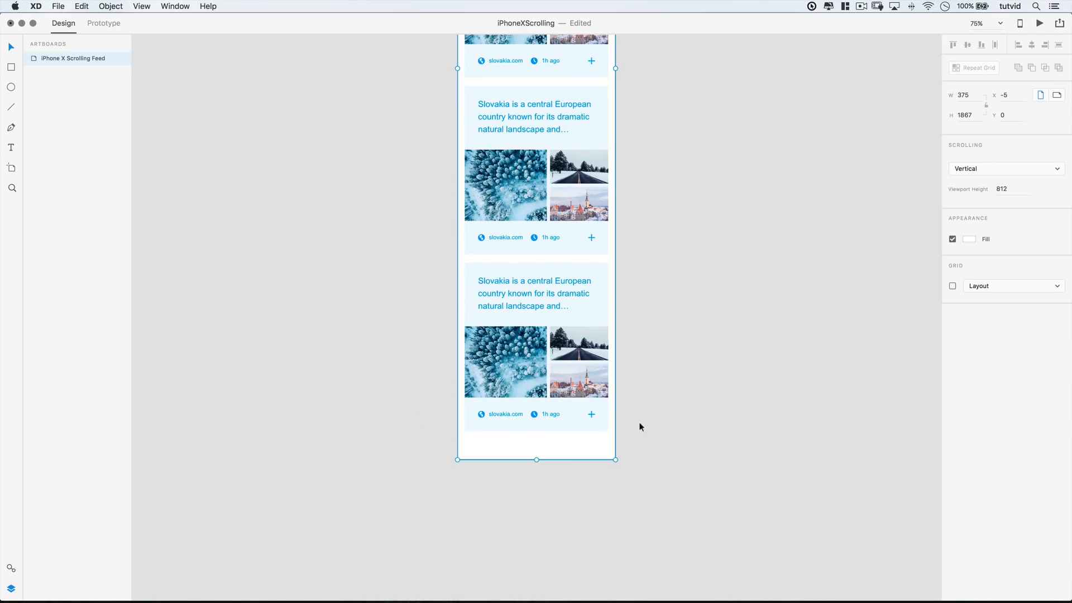